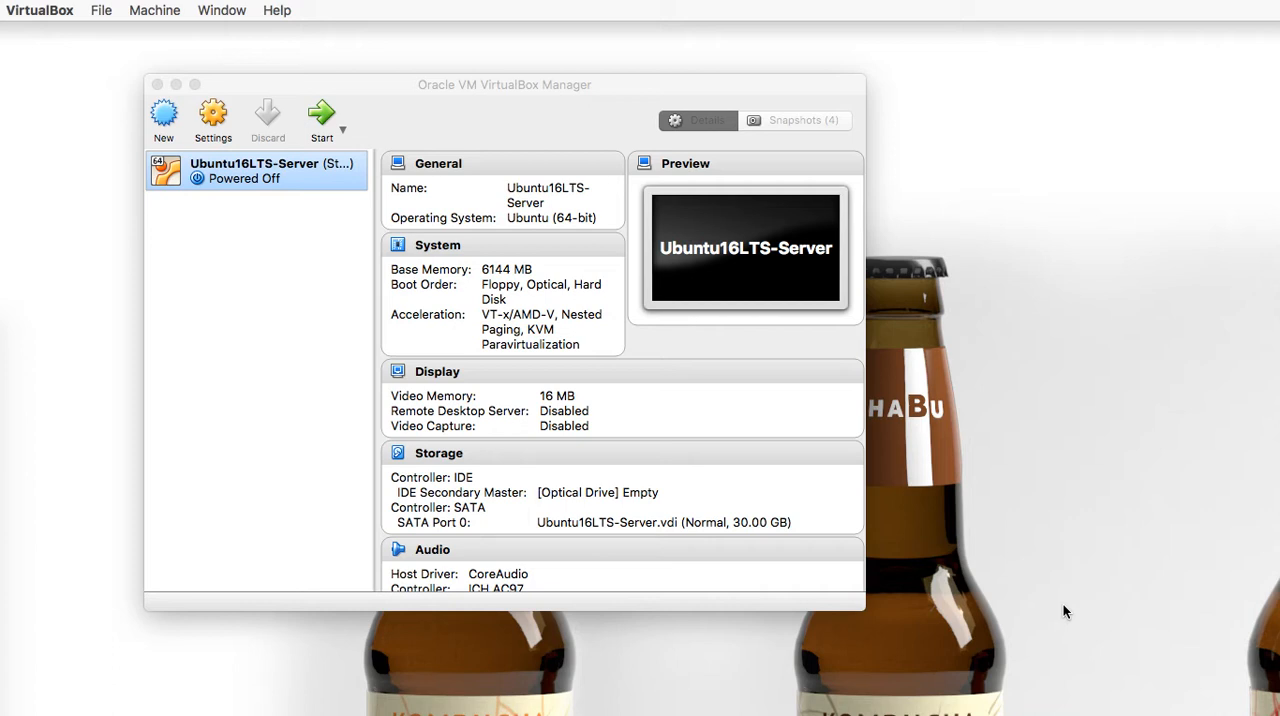
mouse_move(300, 310)
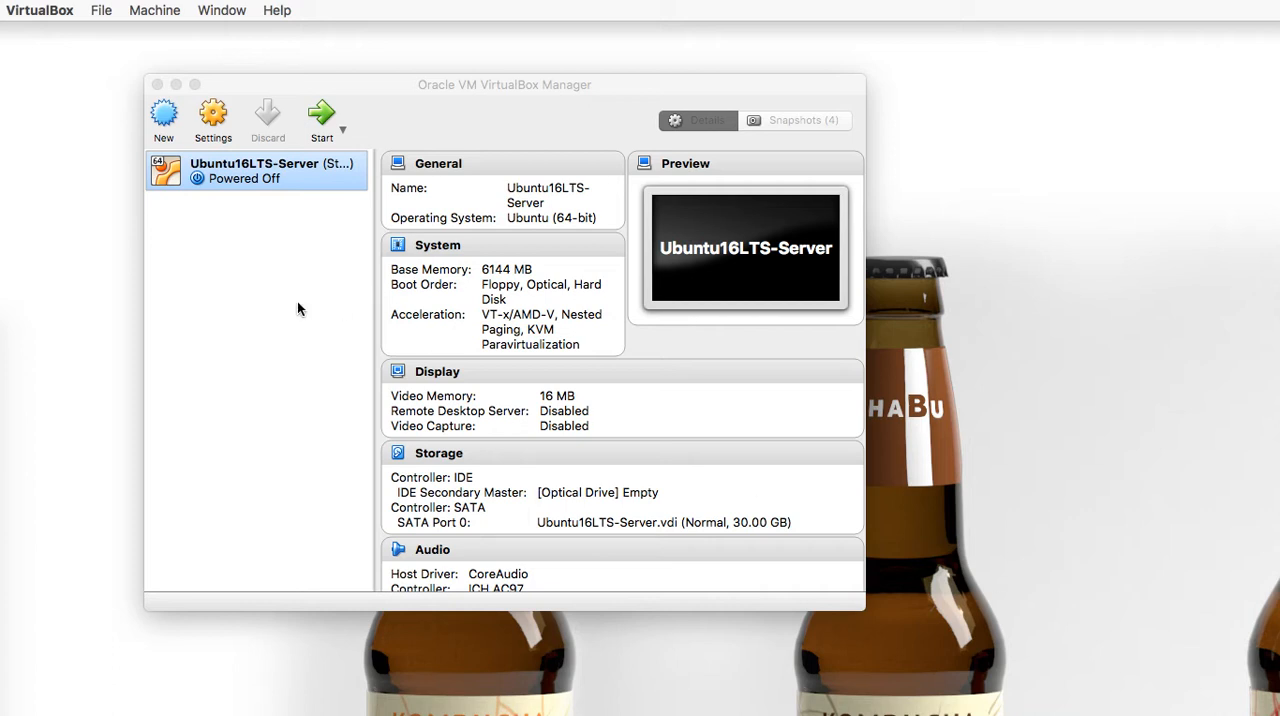
mouse_move(443, 607)
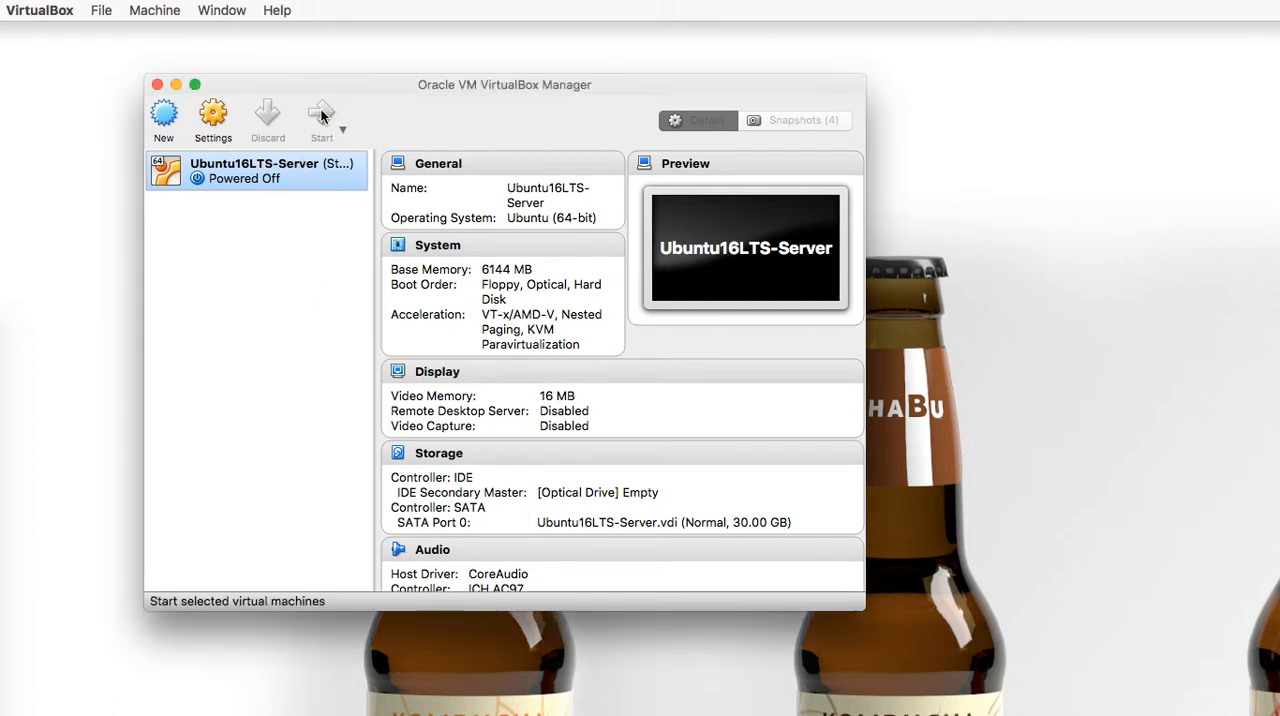
Step: Start the Ubuntu16LTS-Server VM in VirtualBox and wait for its console login prompt
left_click(321, 118)
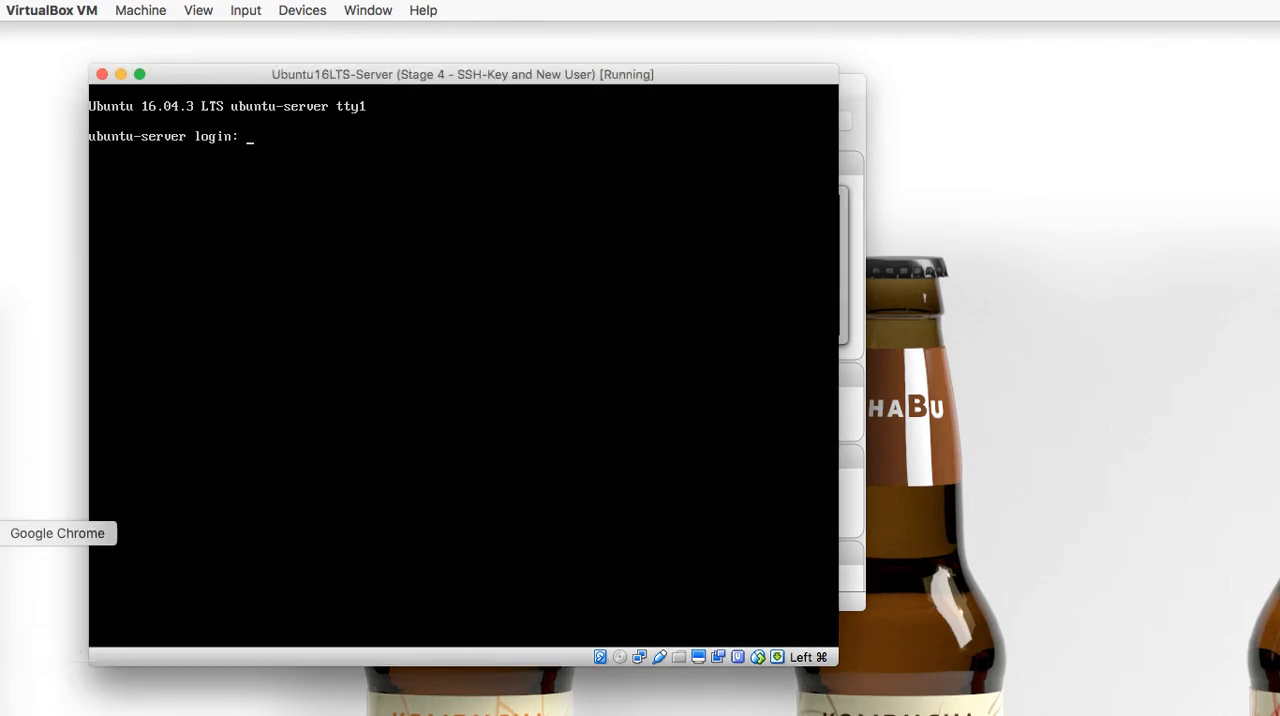
Step: Enter the server address 192.168.56.101 in a new Chrome tab
left_click(57, 533)
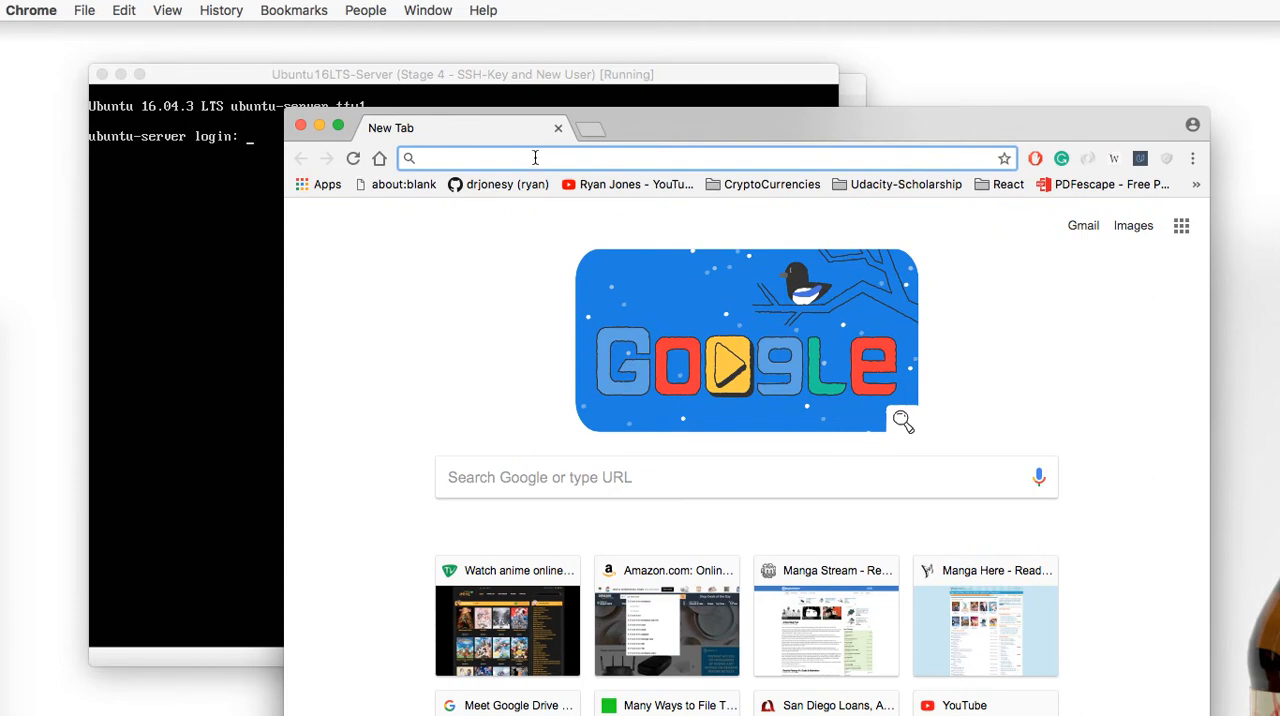
type("192.168.56.101")
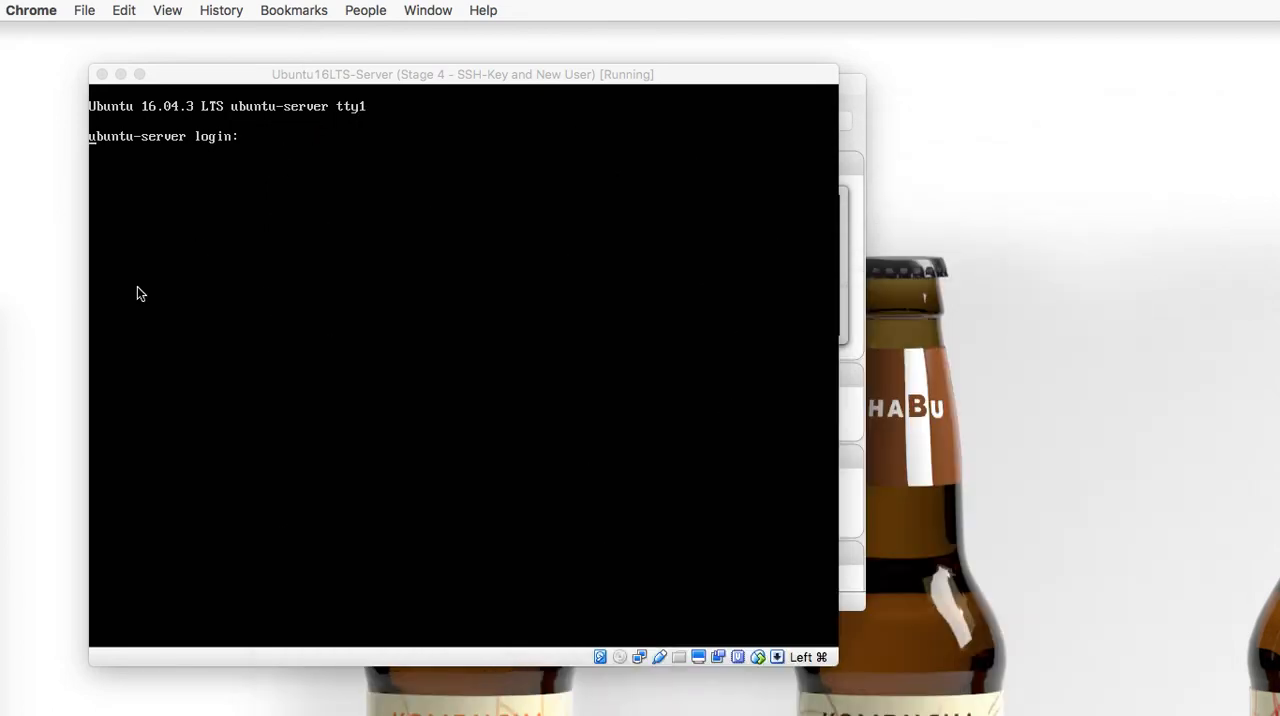
left_click(462, 74)
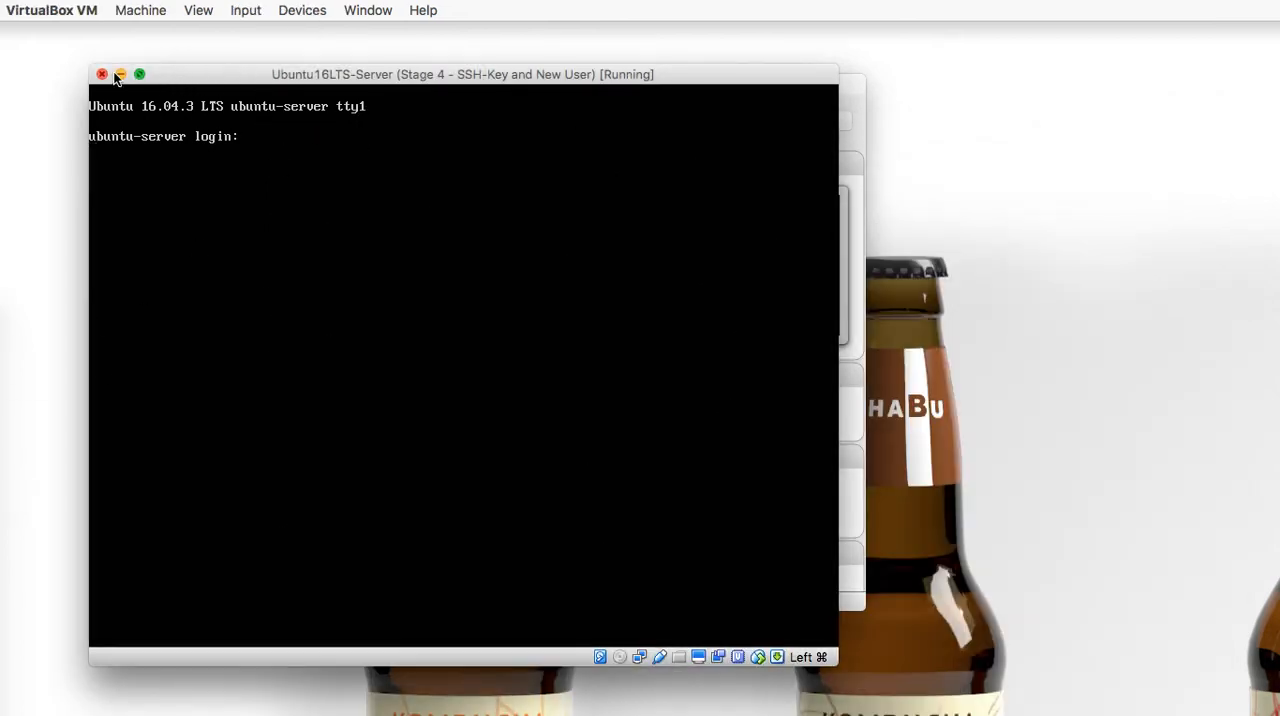
left_click(120, 74)
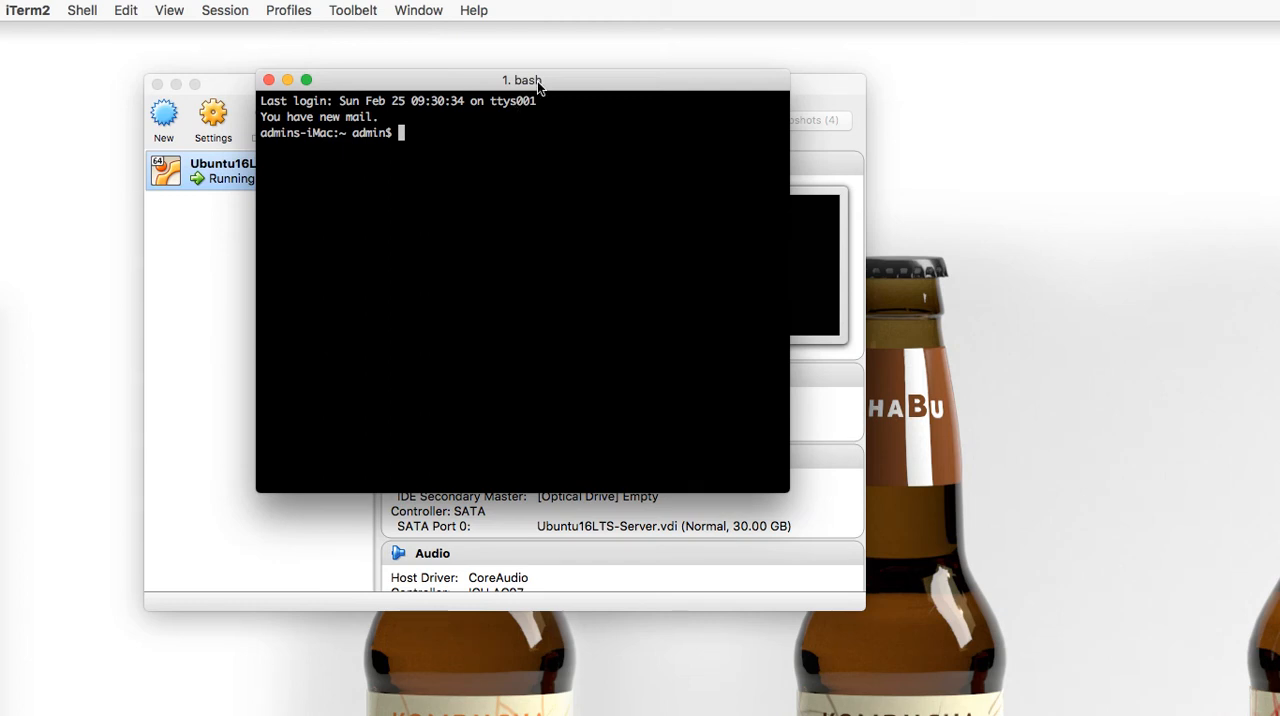
left_click_drag(524, 80, 604, 96)
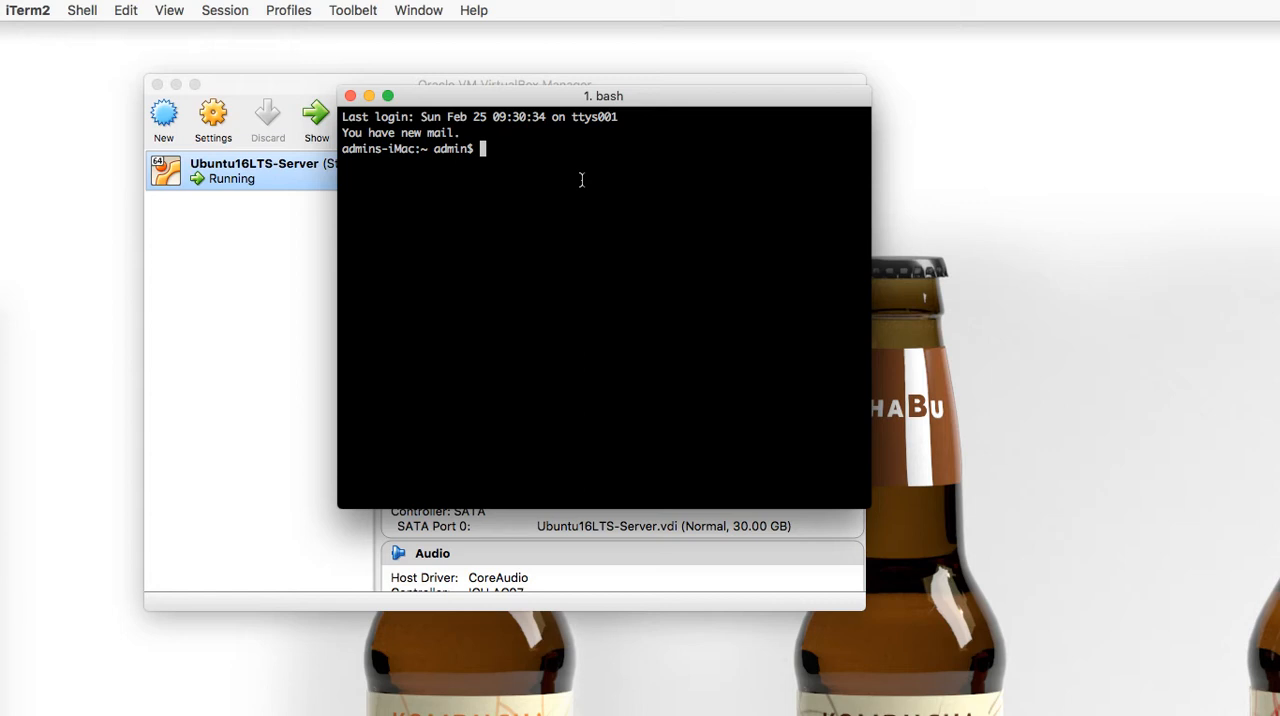
type("ssh -i ~/.ssh/ubuntu16lts-server stduser@192.168.56.101")
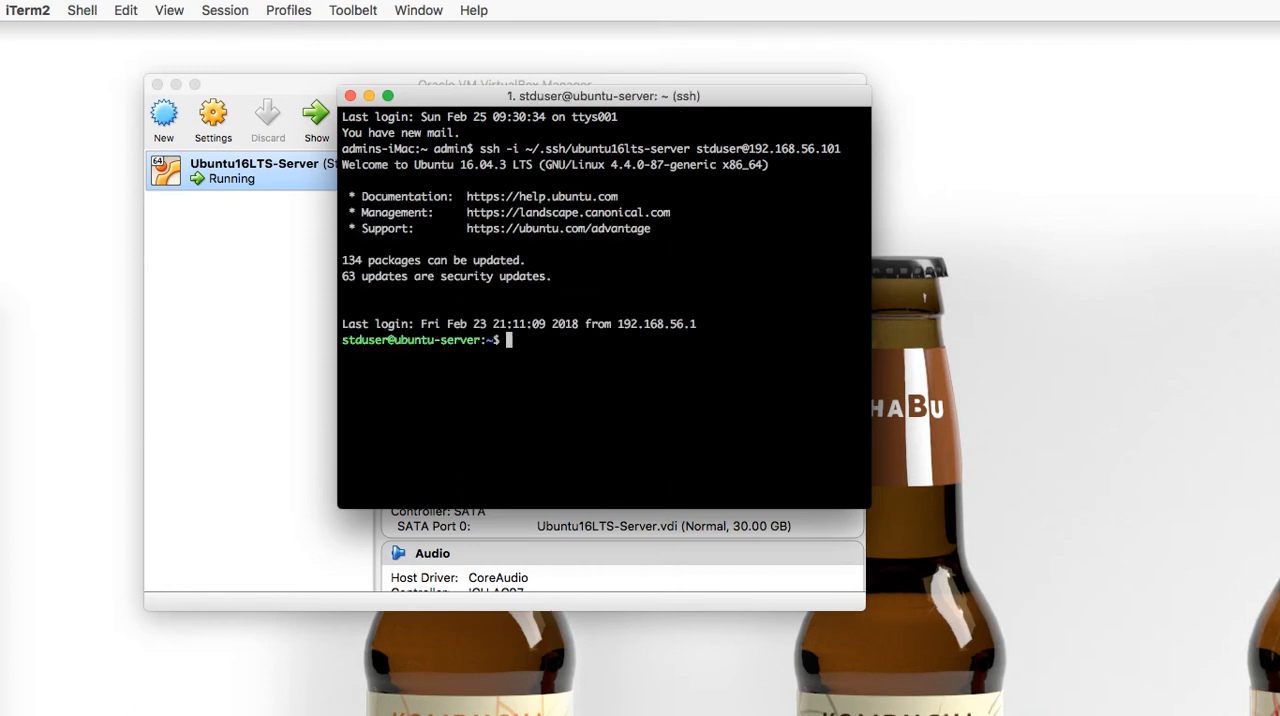
mouse_move(1071, 463)
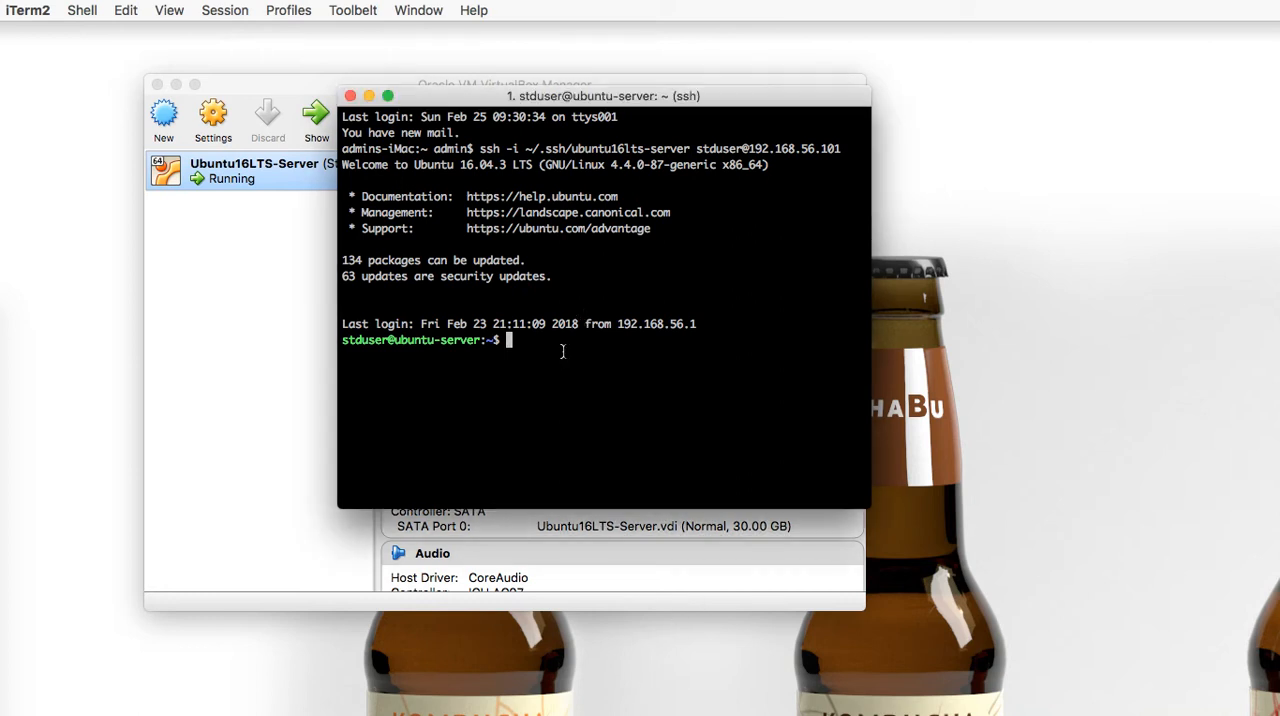
Step: Install nginx on the server with sudo apt-get install nginx
type("sudo")
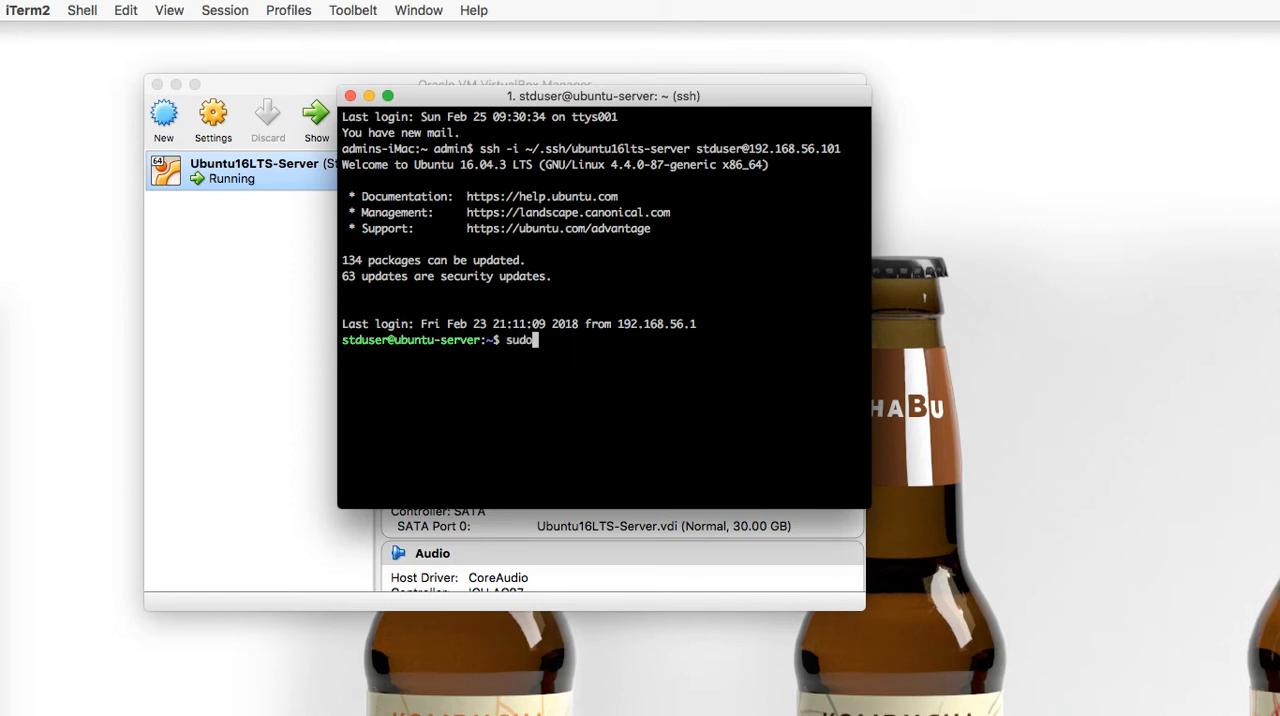
type("apt")
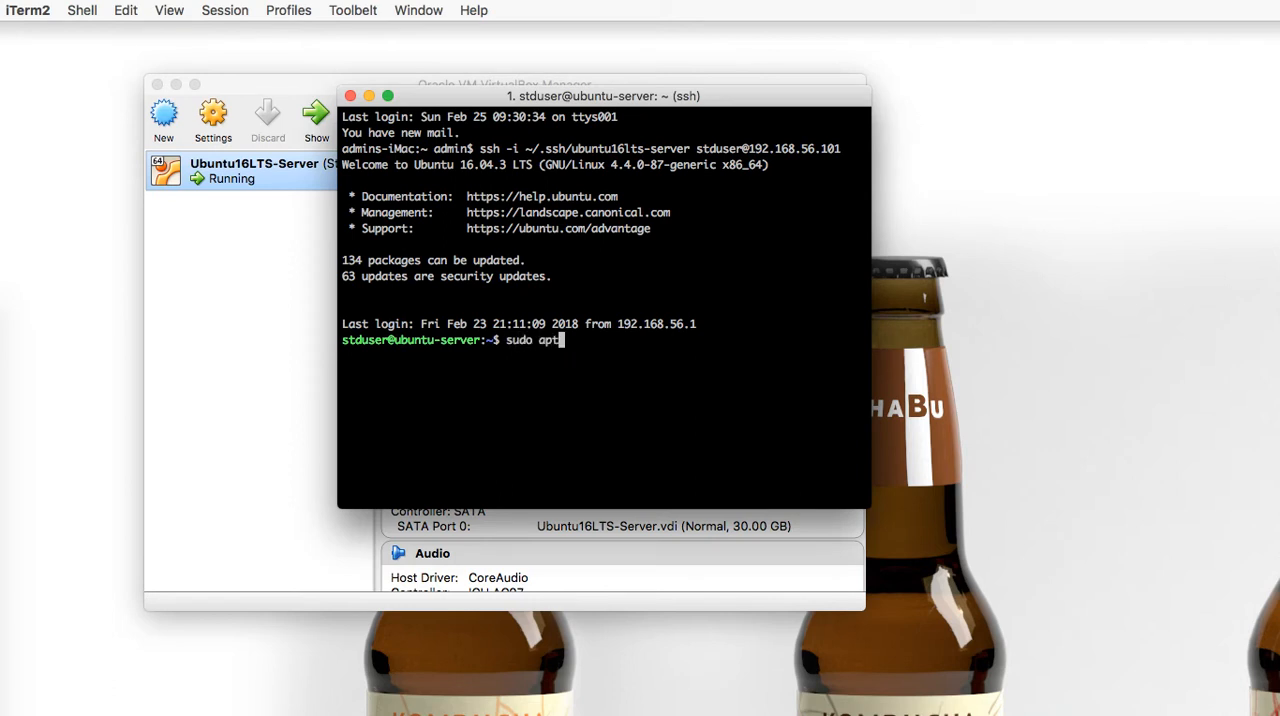
type("-get install")
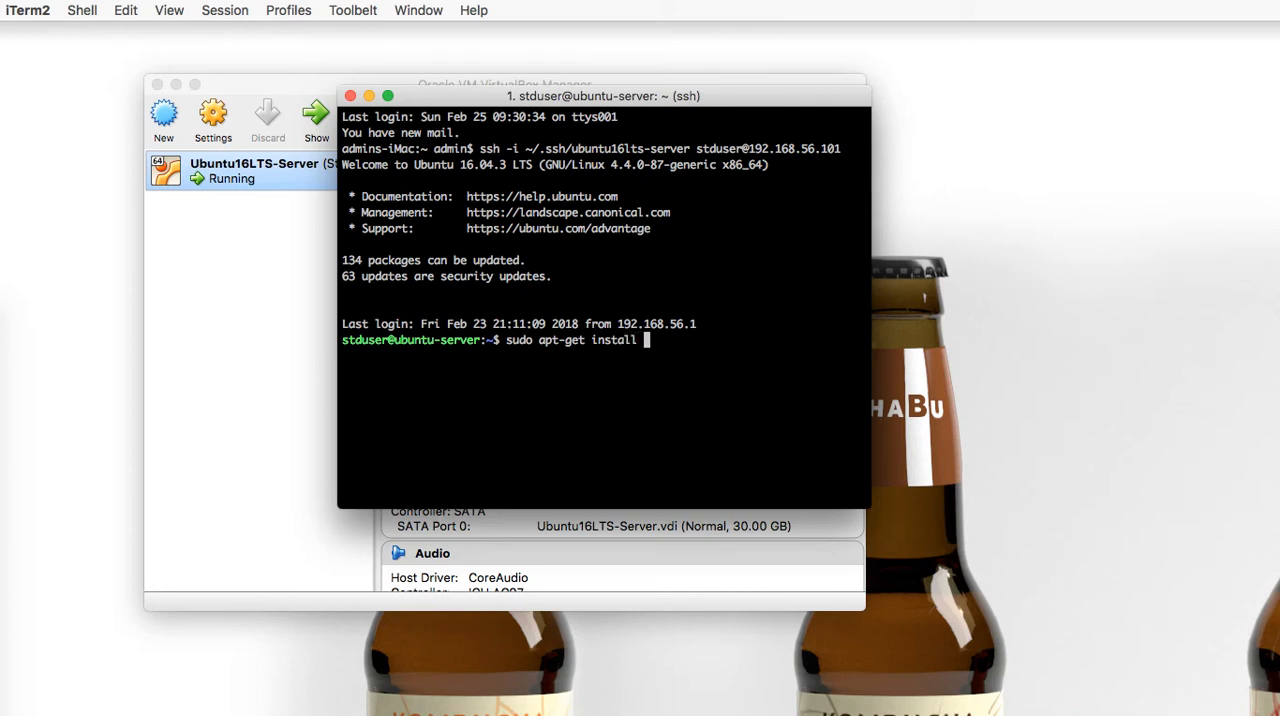
type("nginx")
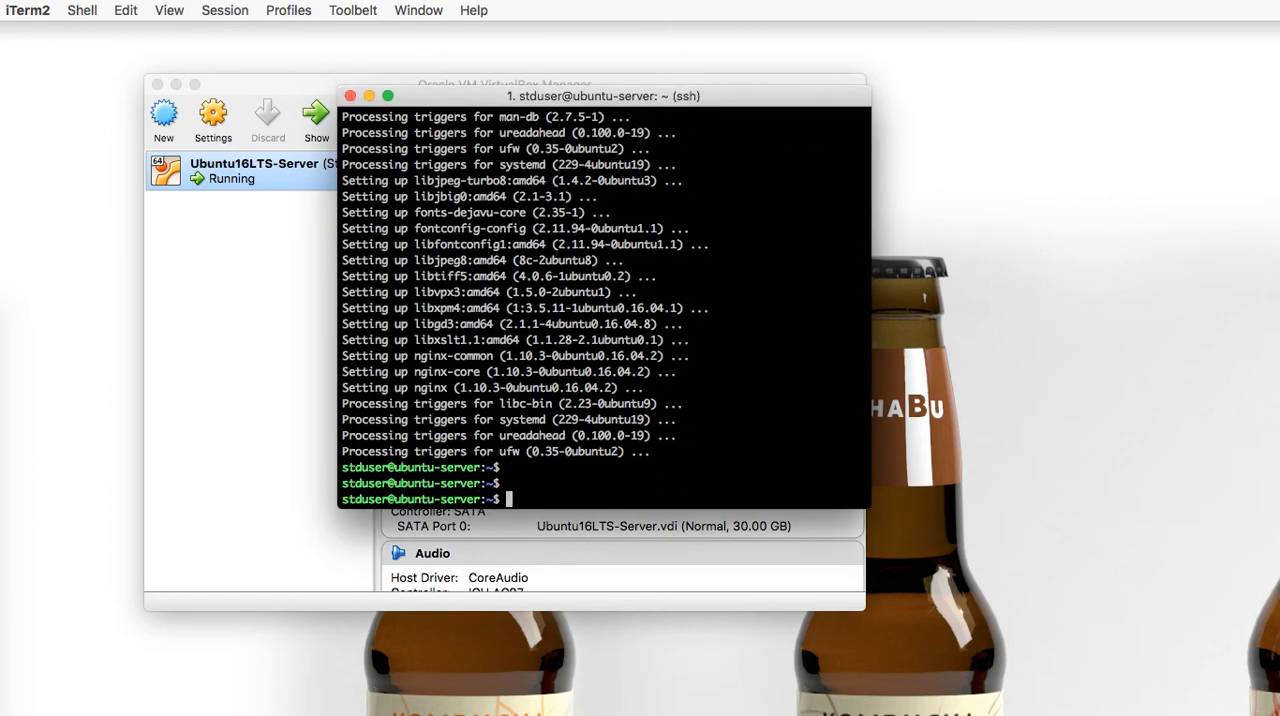
Step: Start the nginx service with sudo service nginx start
type("sudo")
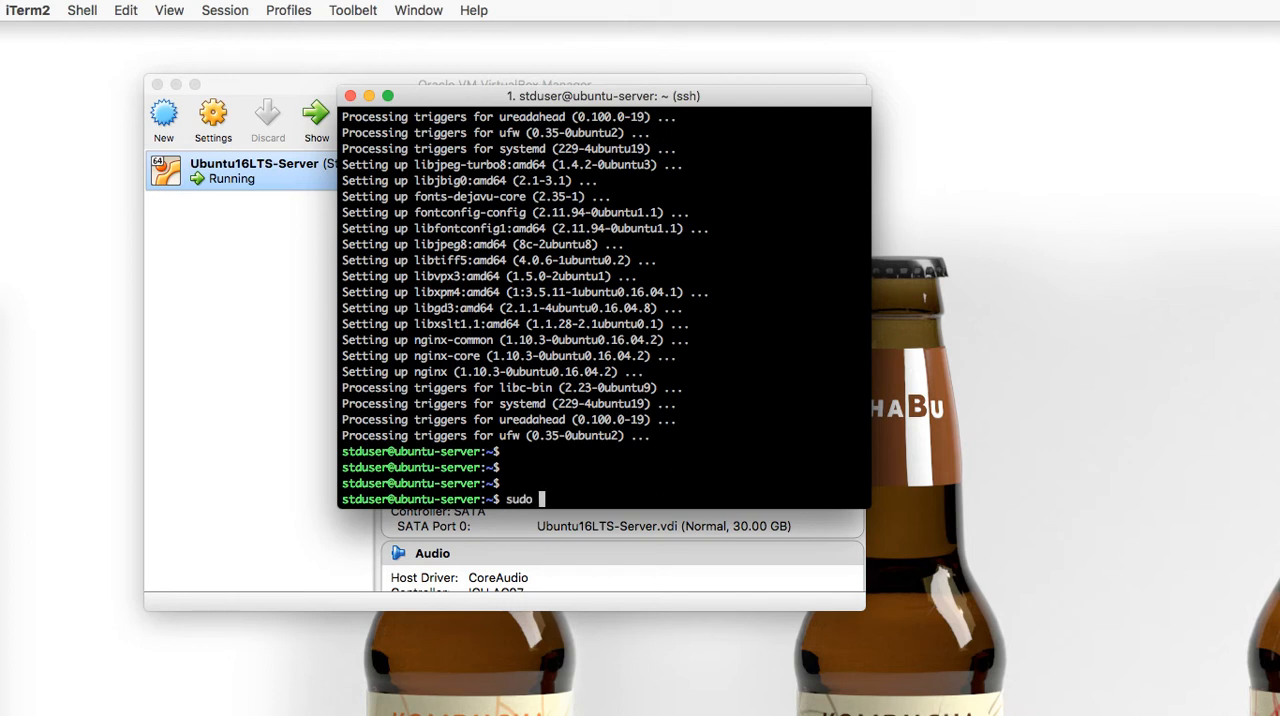
type("service")
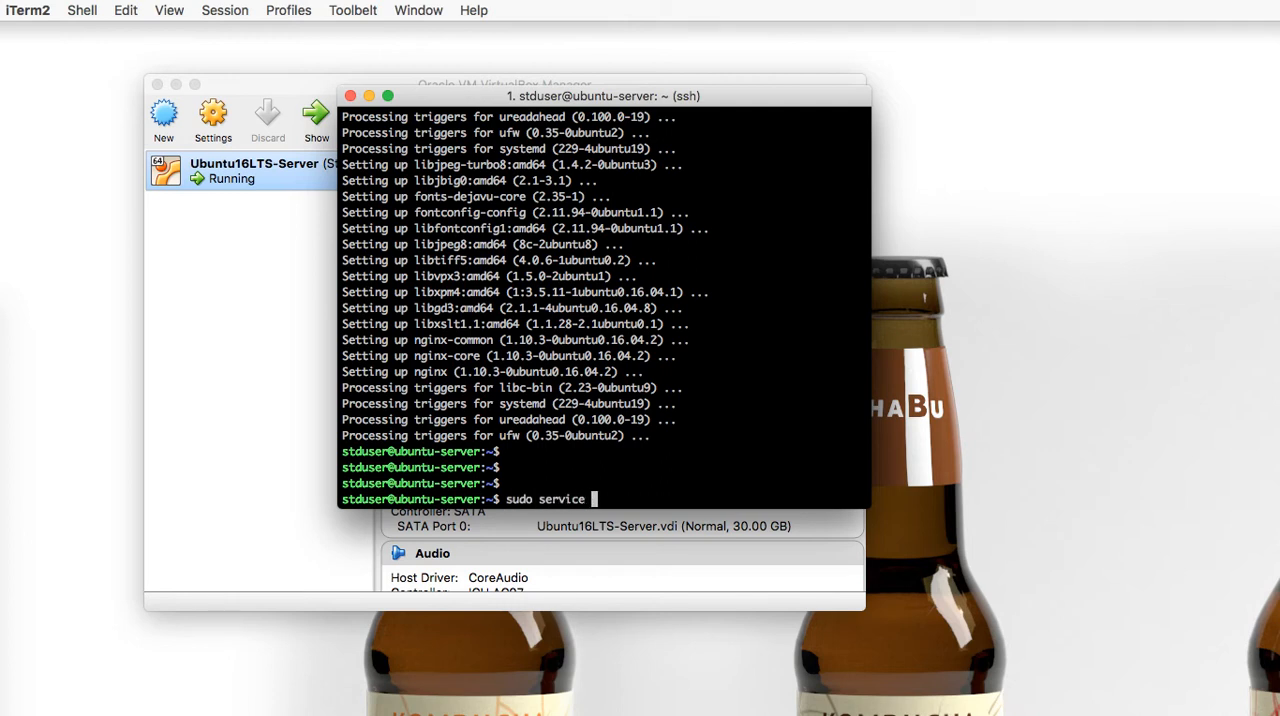
type("nginx s")
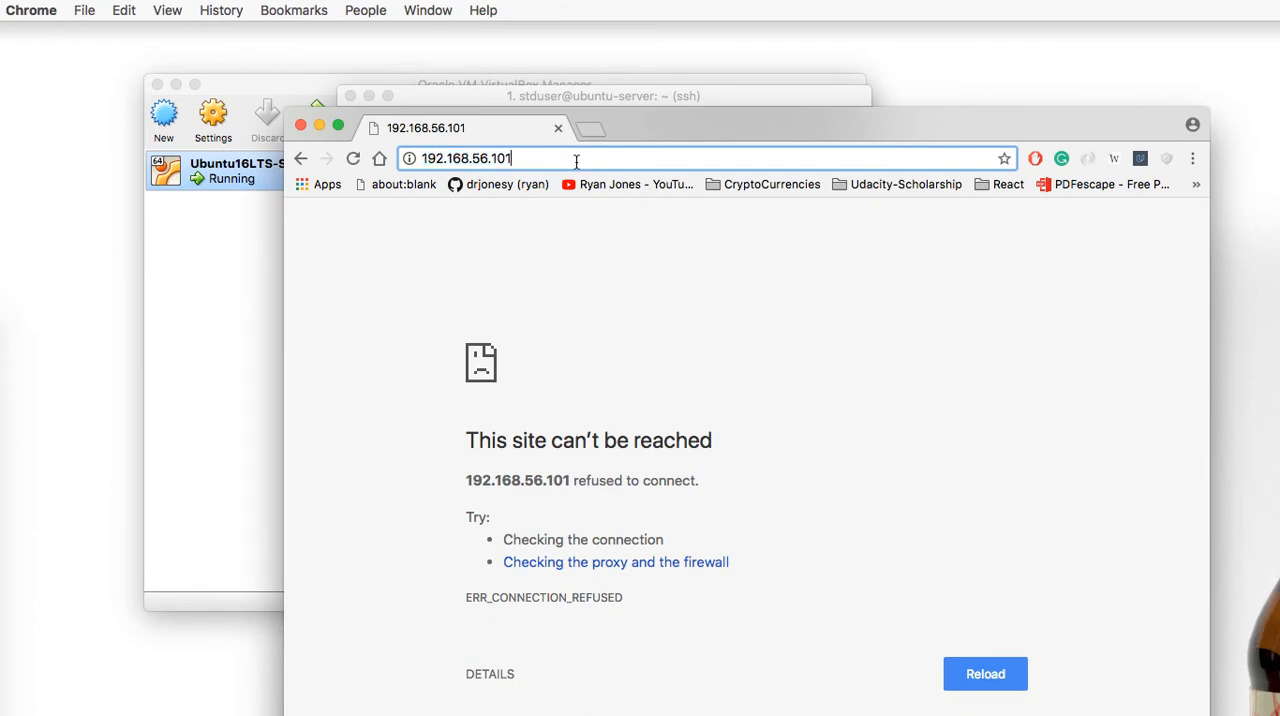
mouse_move(380, 168)
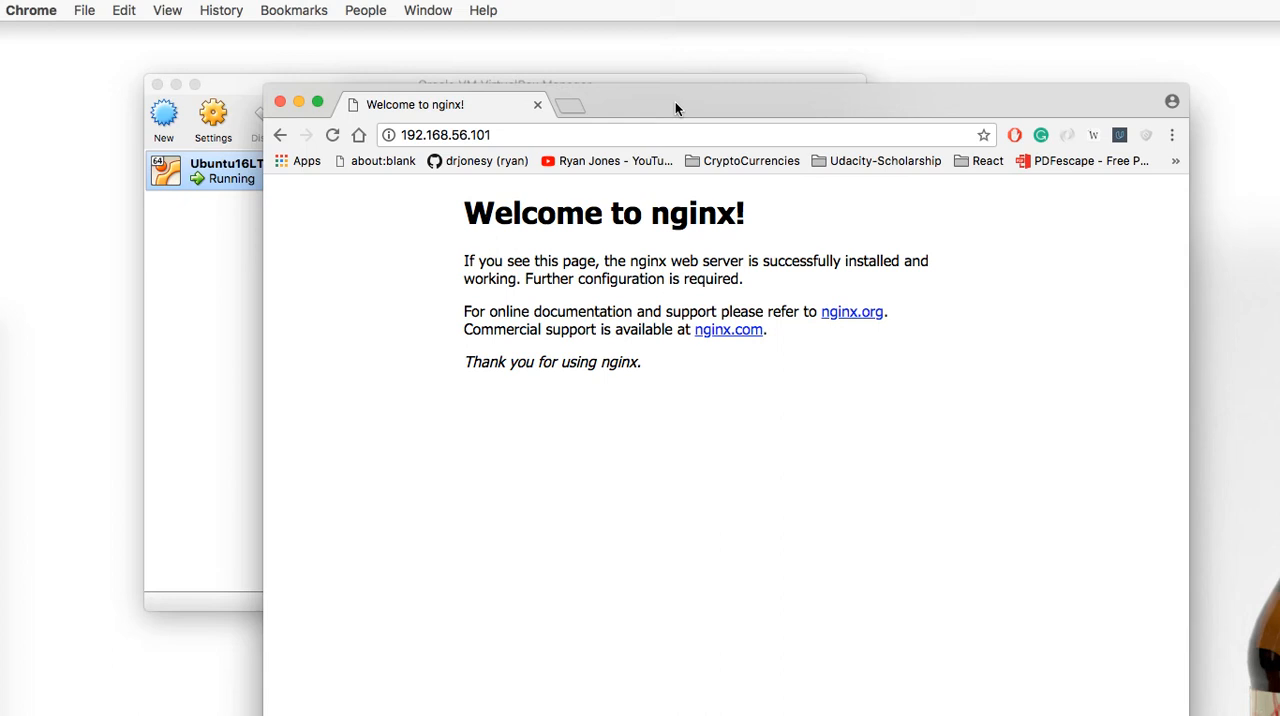
mouse_move(638, 180)
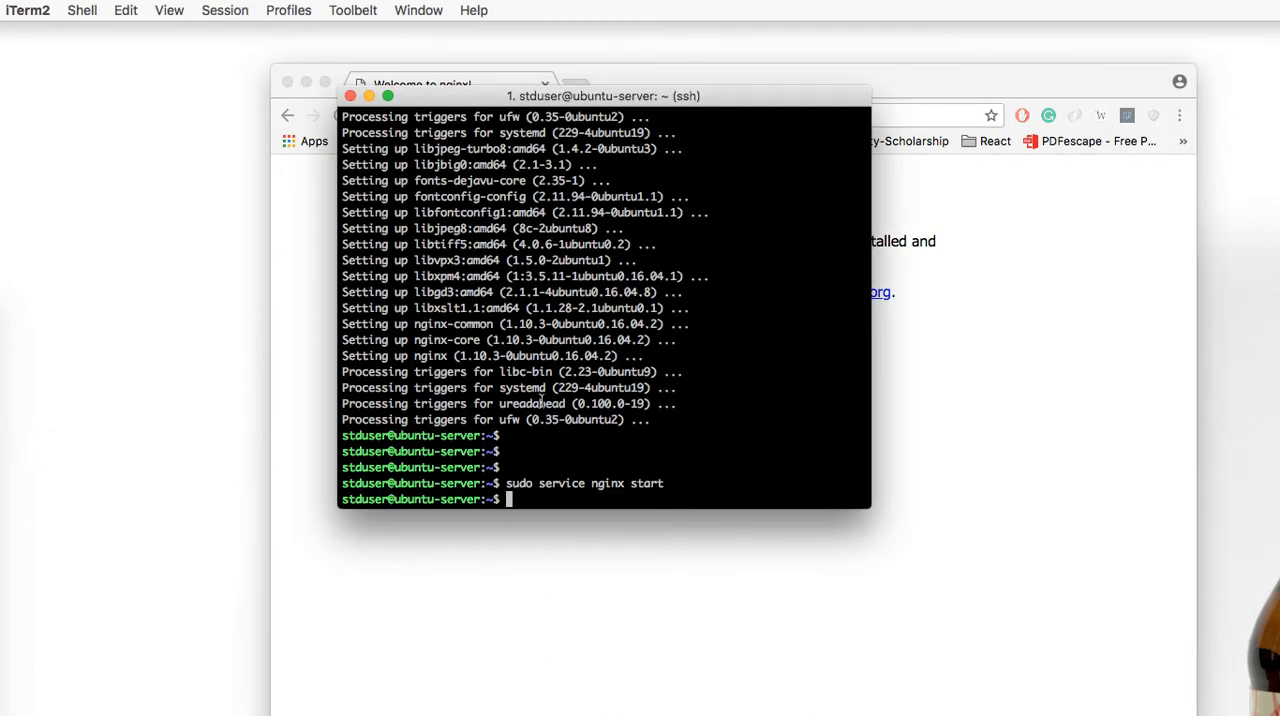
mouse_move(715, 490)
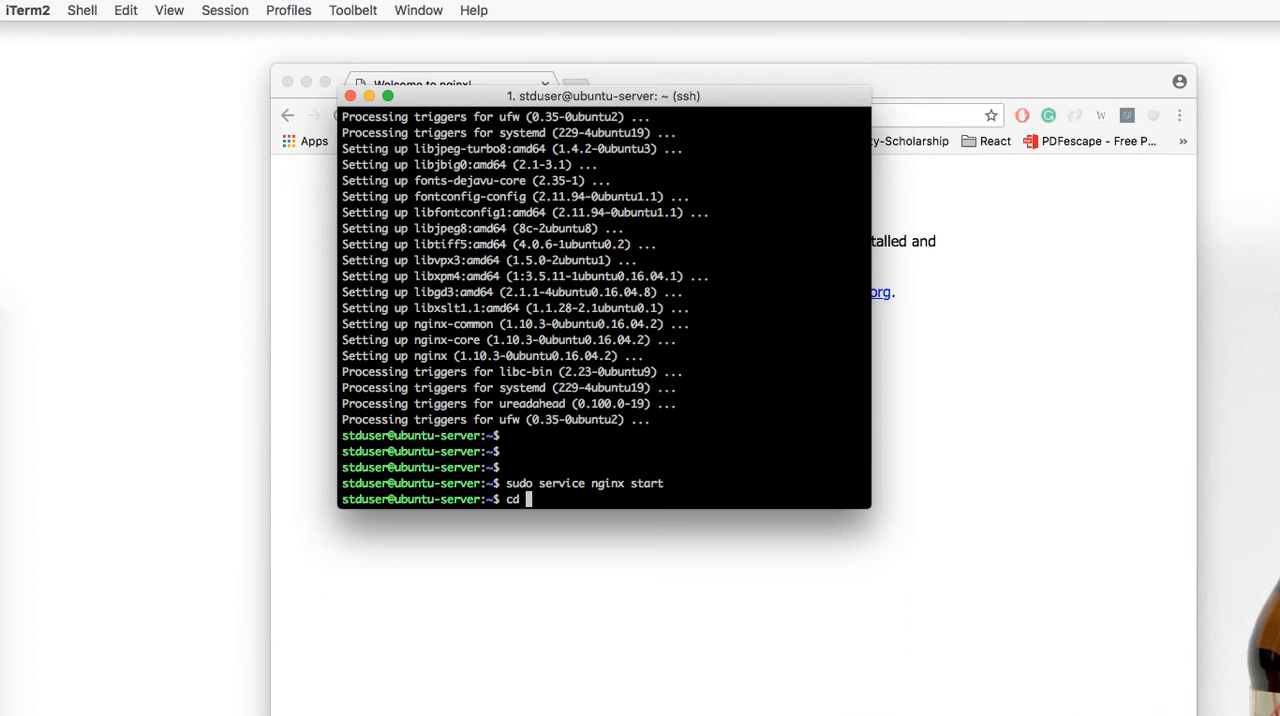
Step: Change to /var/www/html, list it, and select the index.nginx-debian.html file name
type("/")
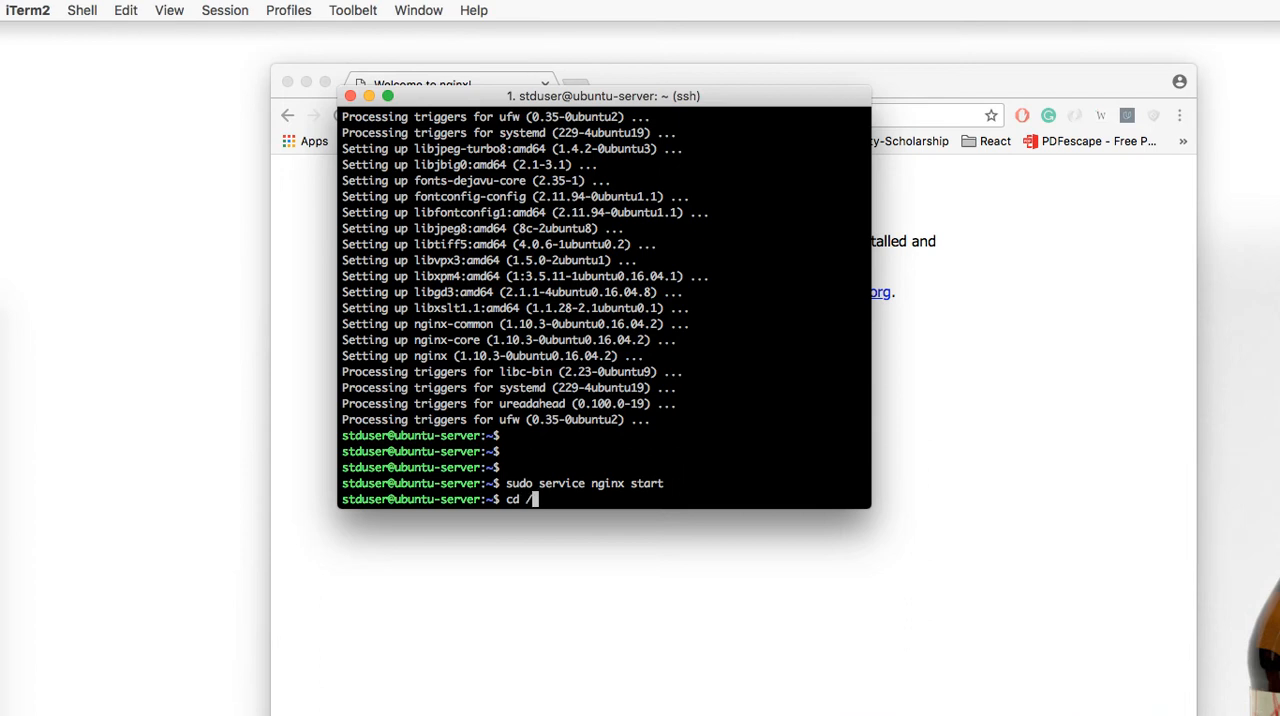
type("var/")
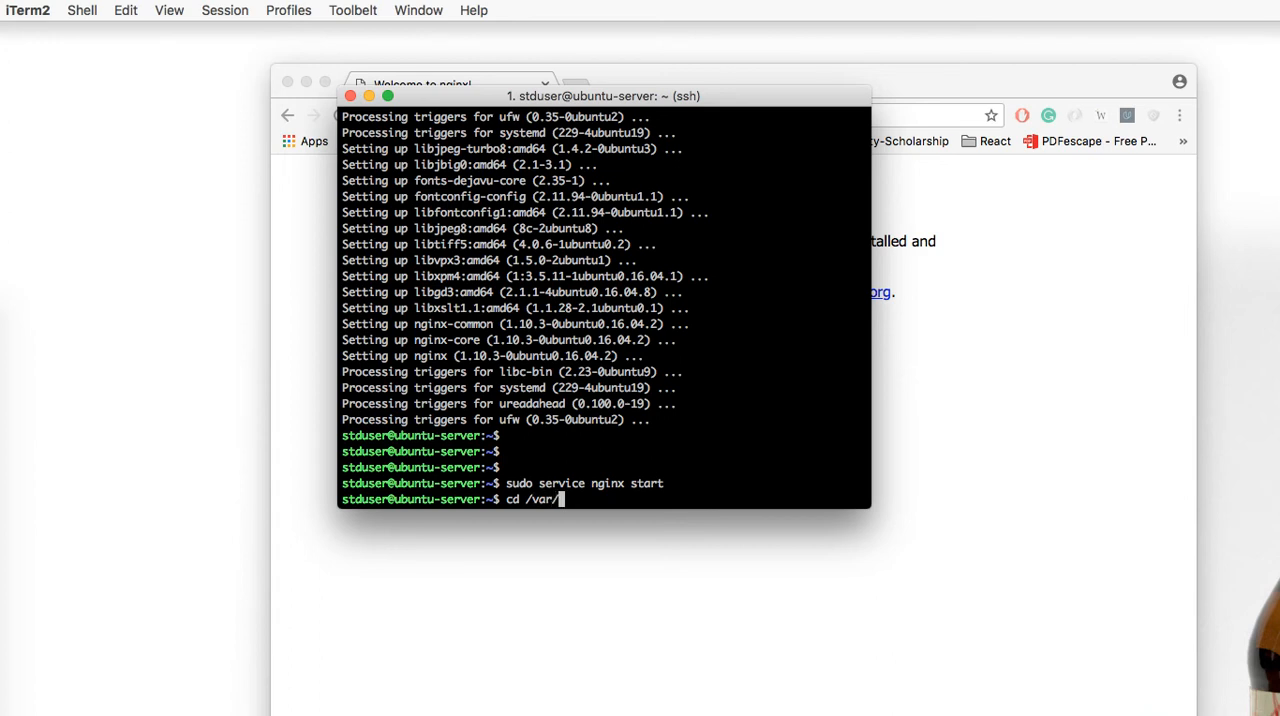
type("www/html/")
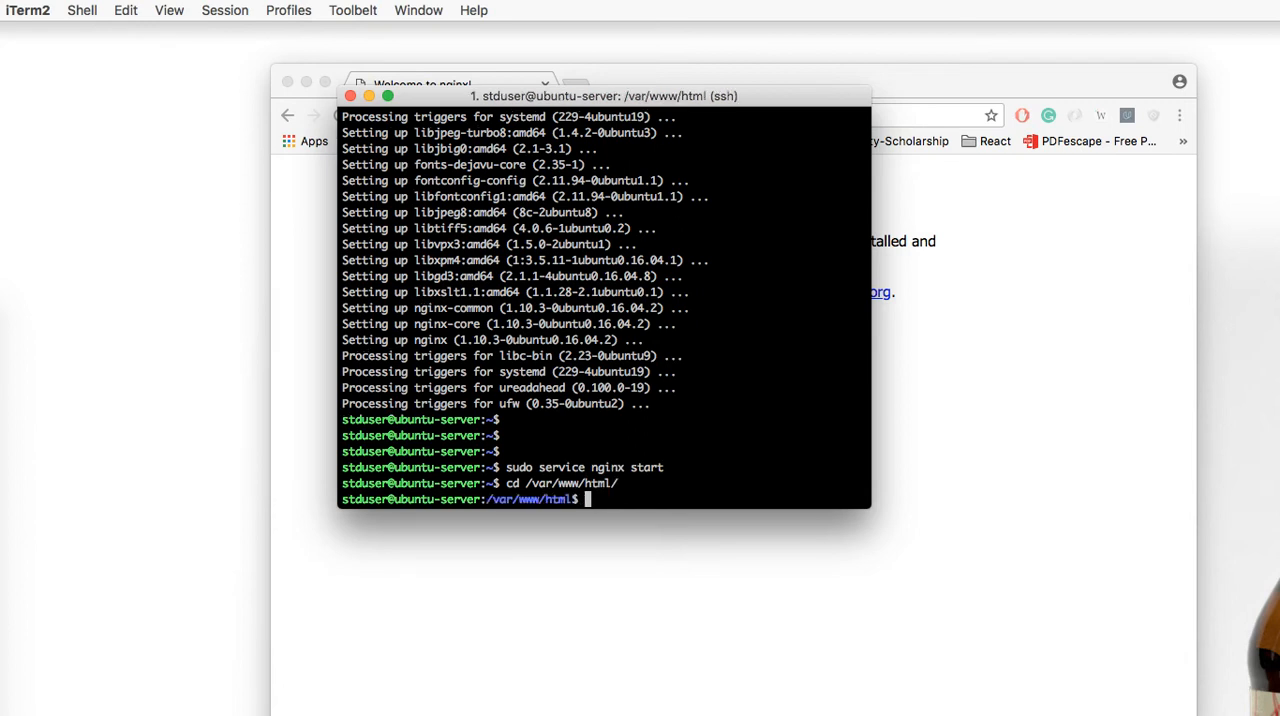
type("ls")
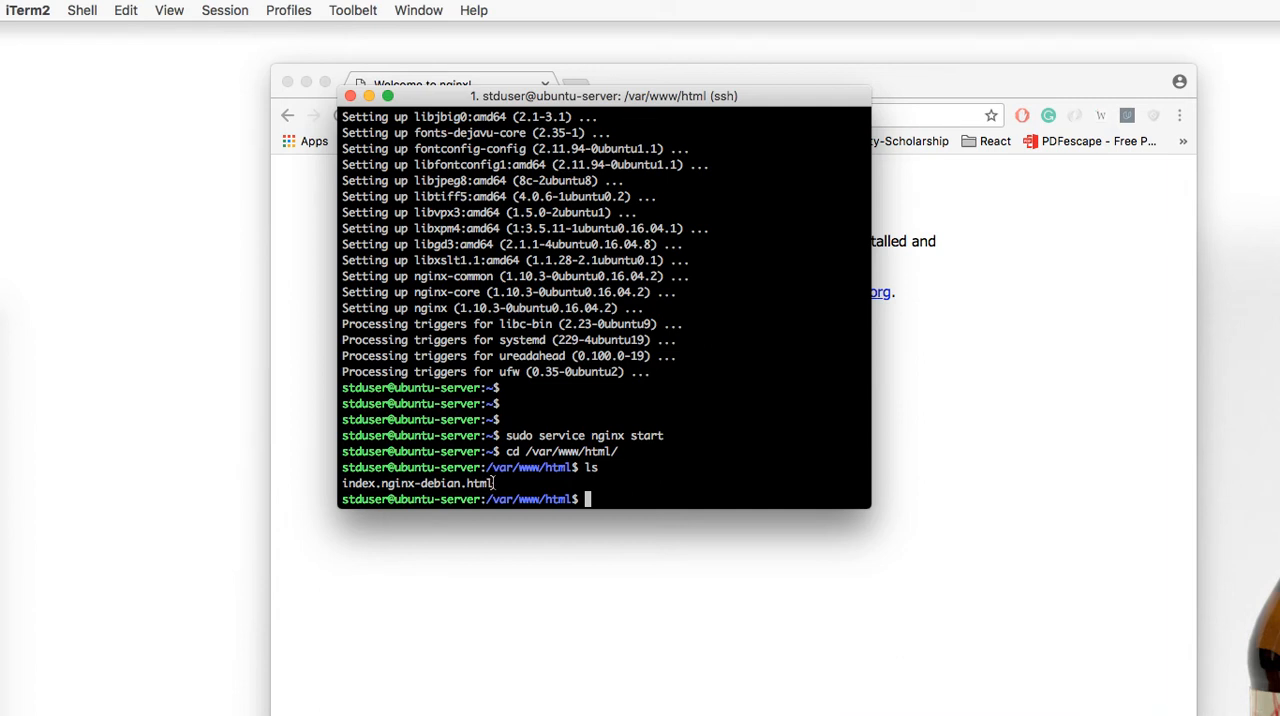
right_click(420, 485)
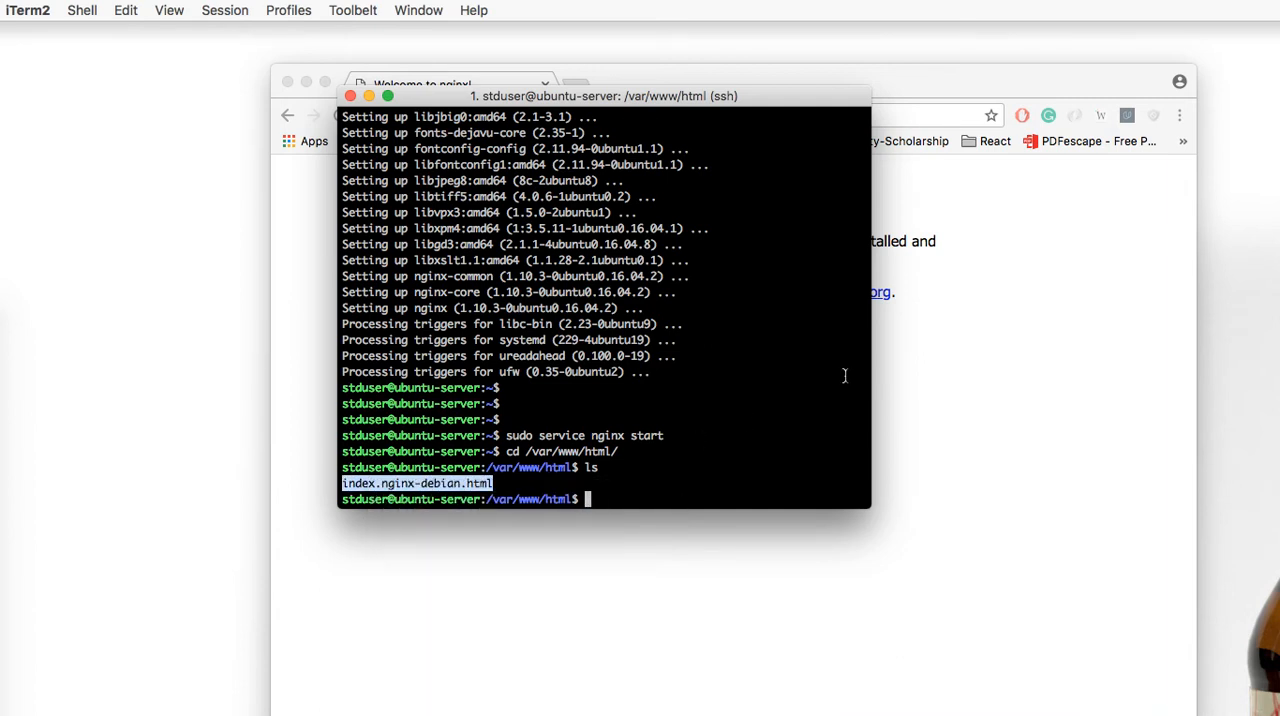
Step: Request /index.nginx-debian.html, get 404 Not Found, then go back twice to Welcome to nginx!
left_click(560, 114)
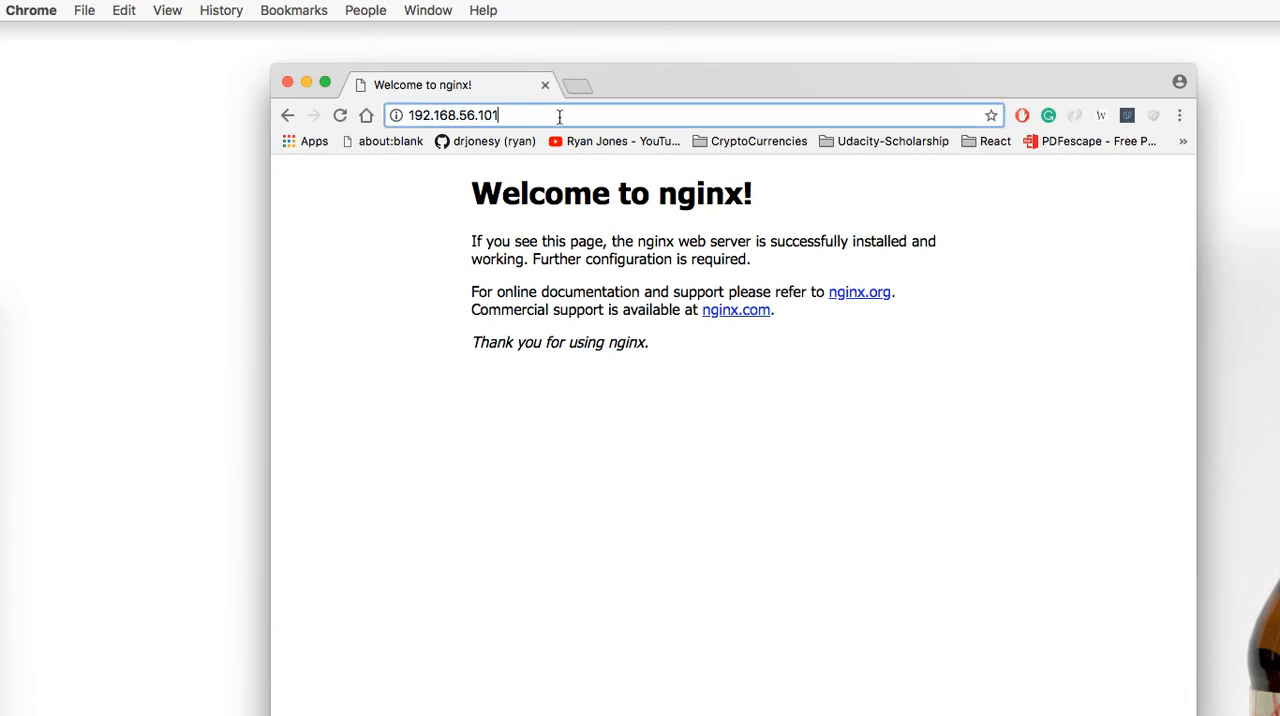
type("/index.nginx-debian.html")
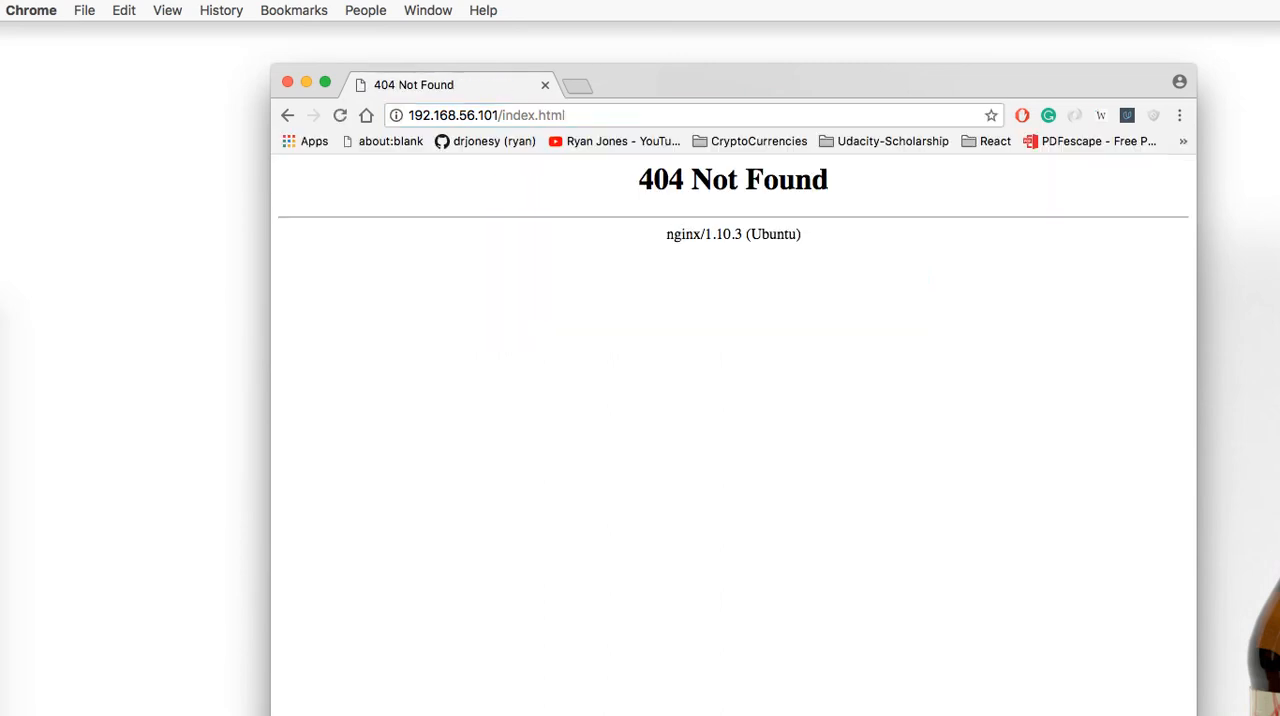
left_click(288, 115)
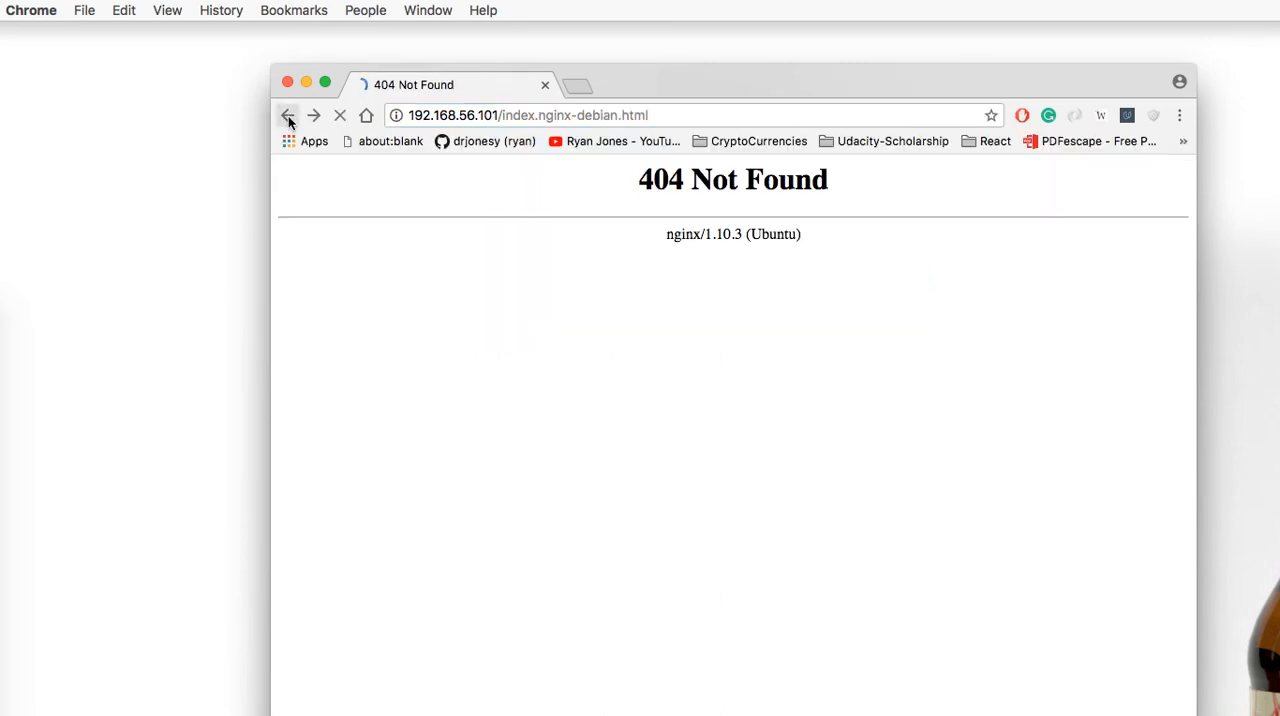
left_click(288, 115)
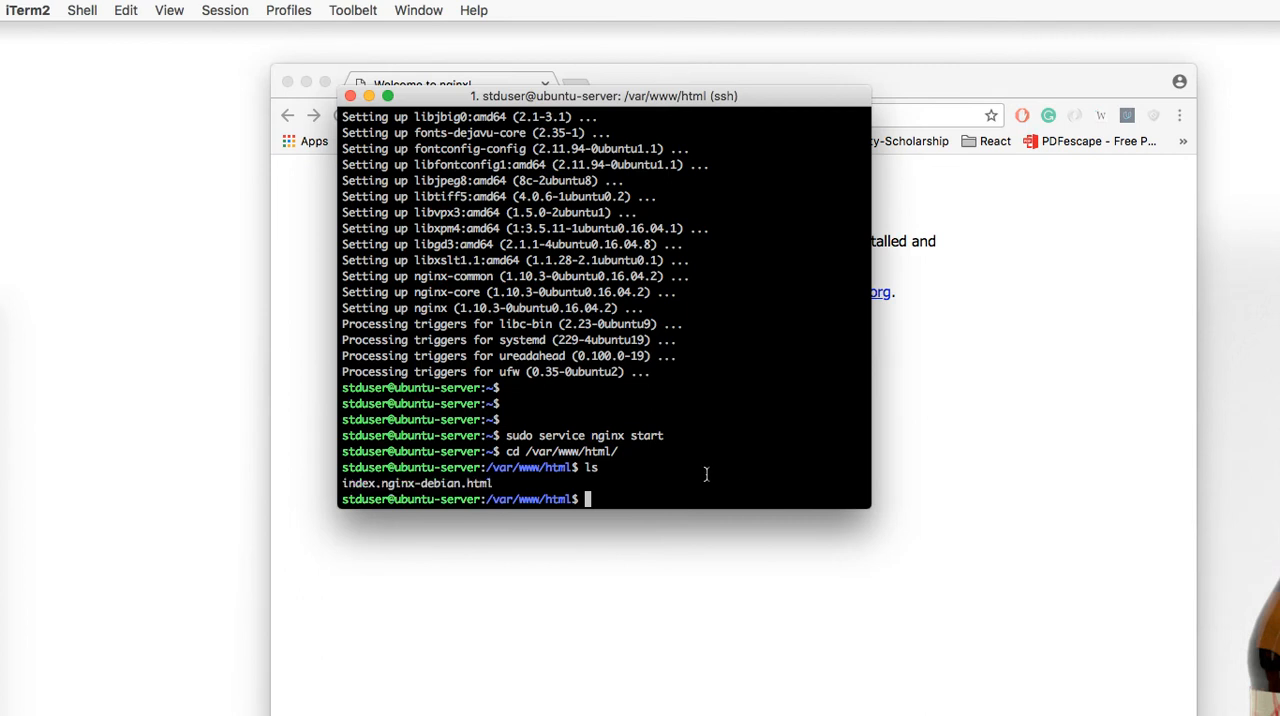
Step: Clear the screen, cd into /etc/nginx/sites-available, and list its single default file
type("clea")
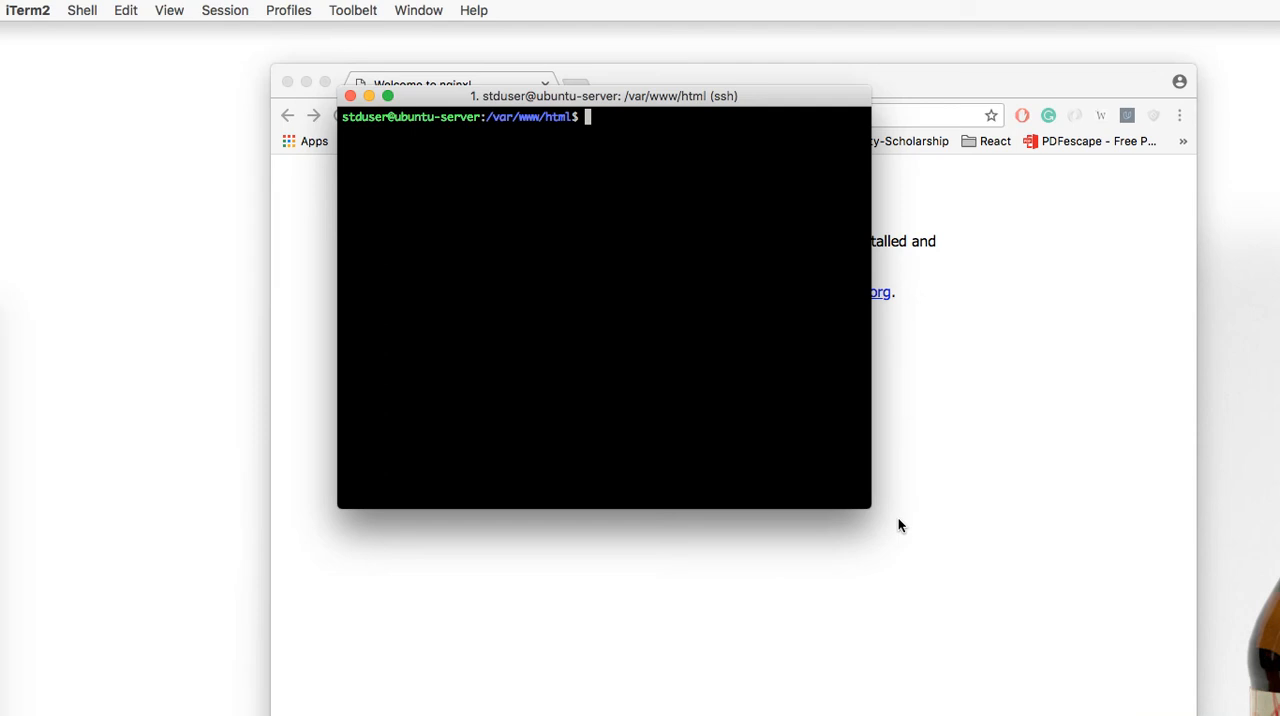
type("c")
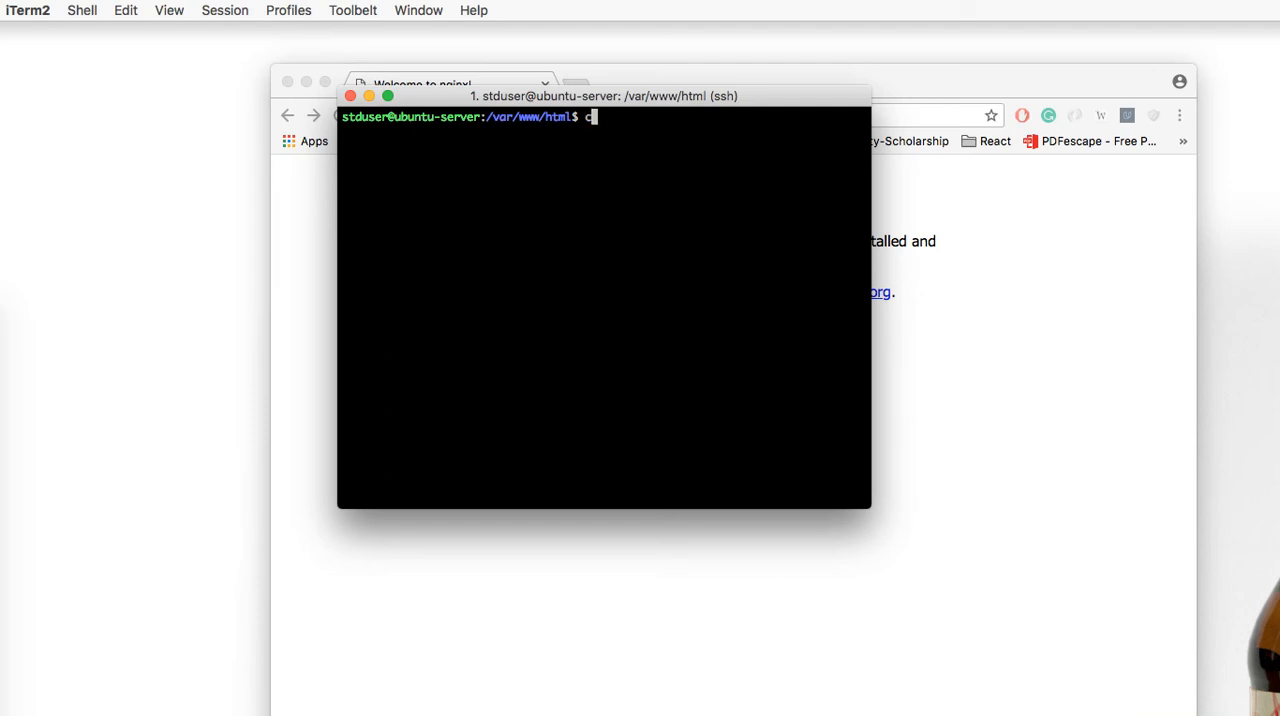
type("d")
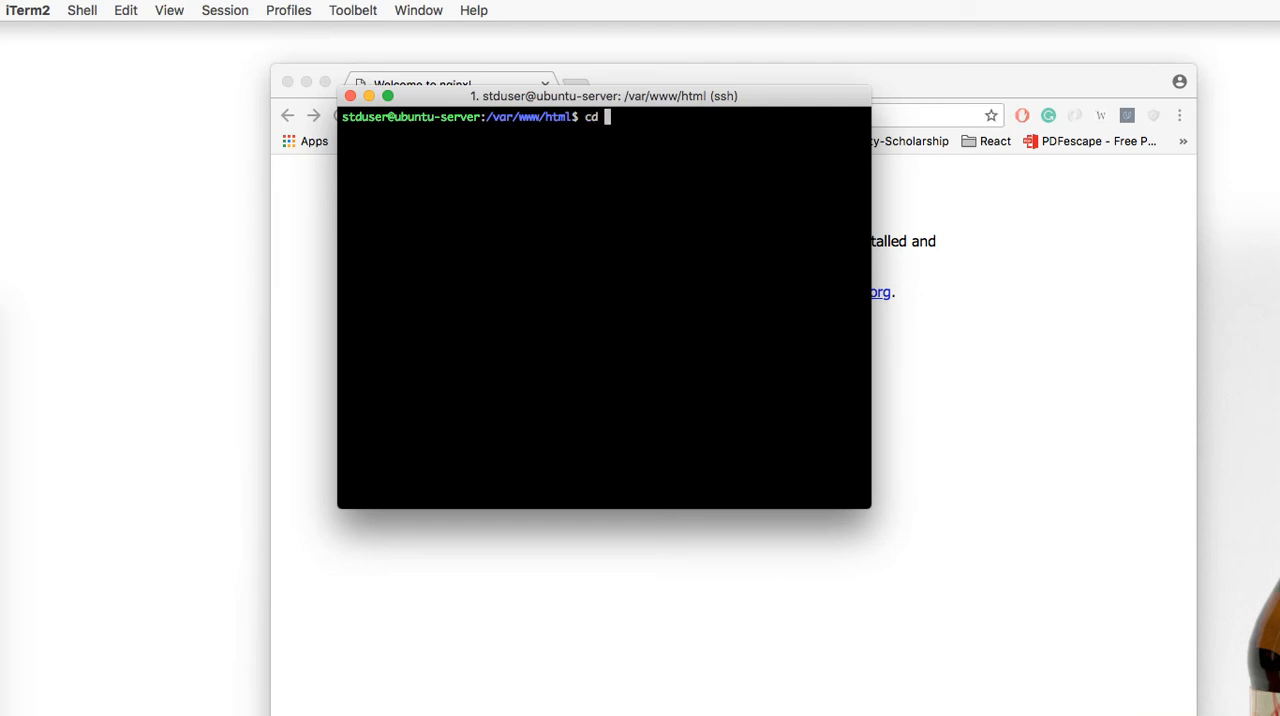
type("/")
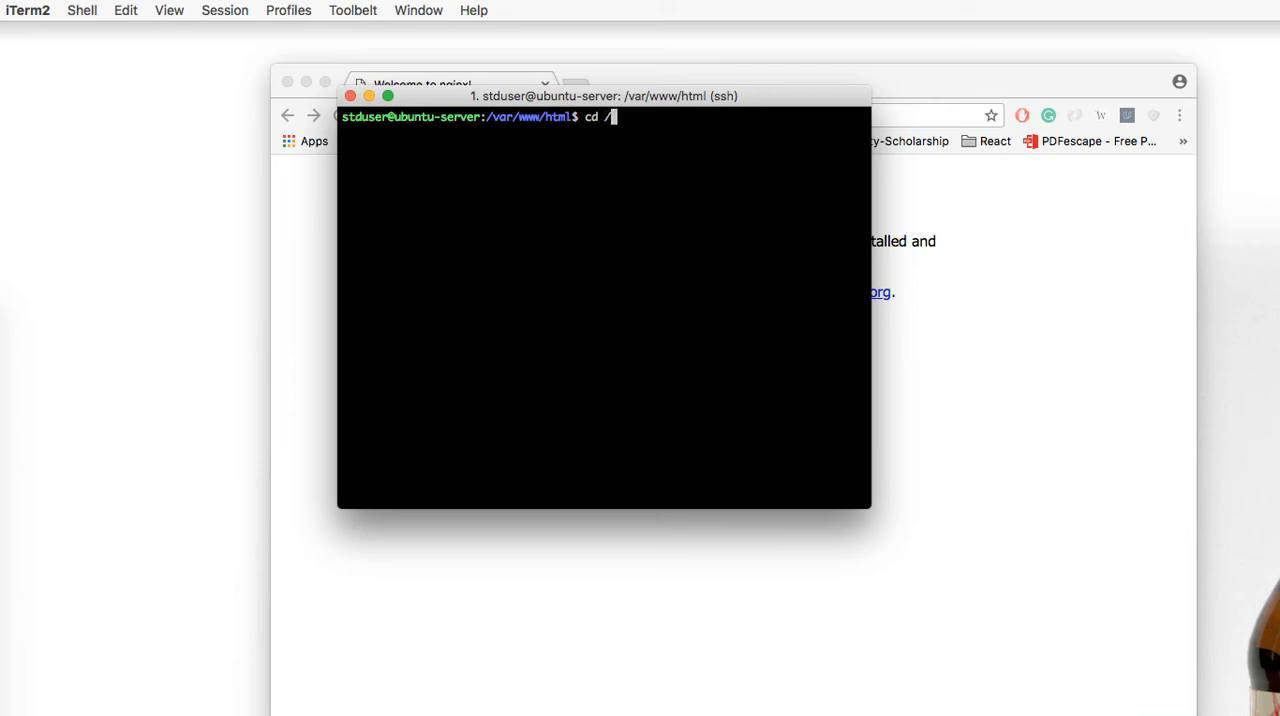
type("et")
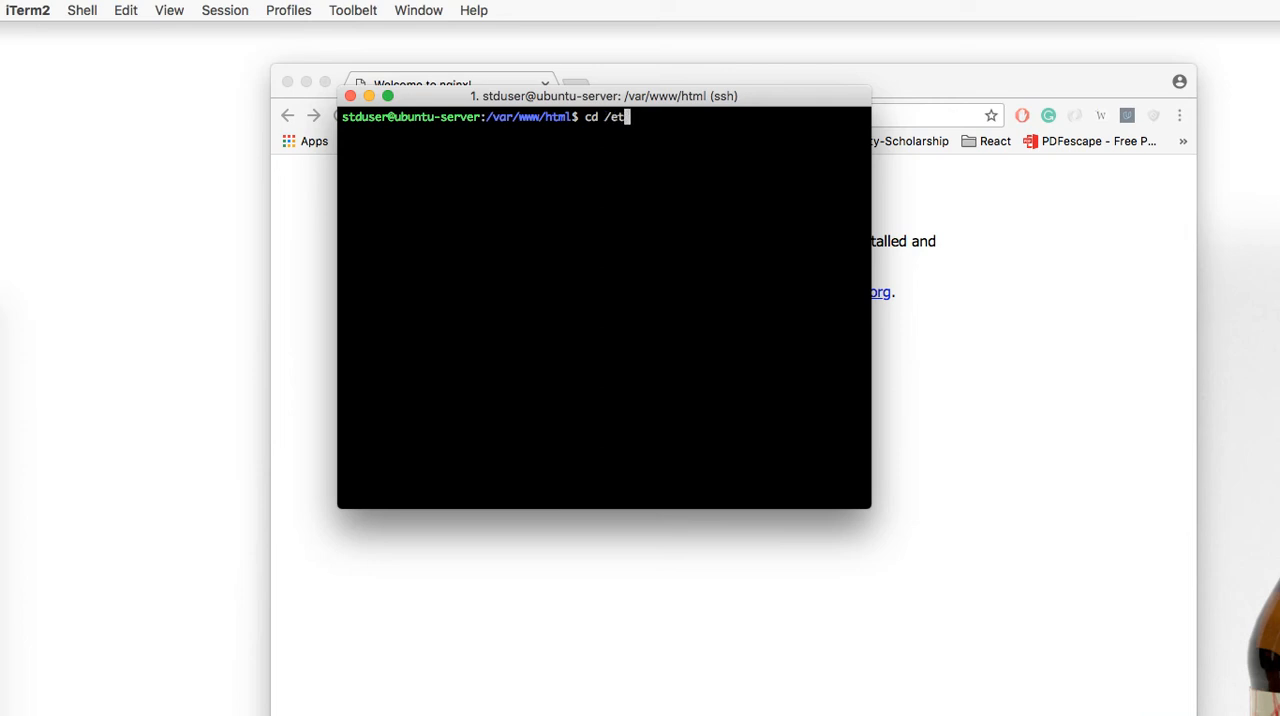
type("c/")
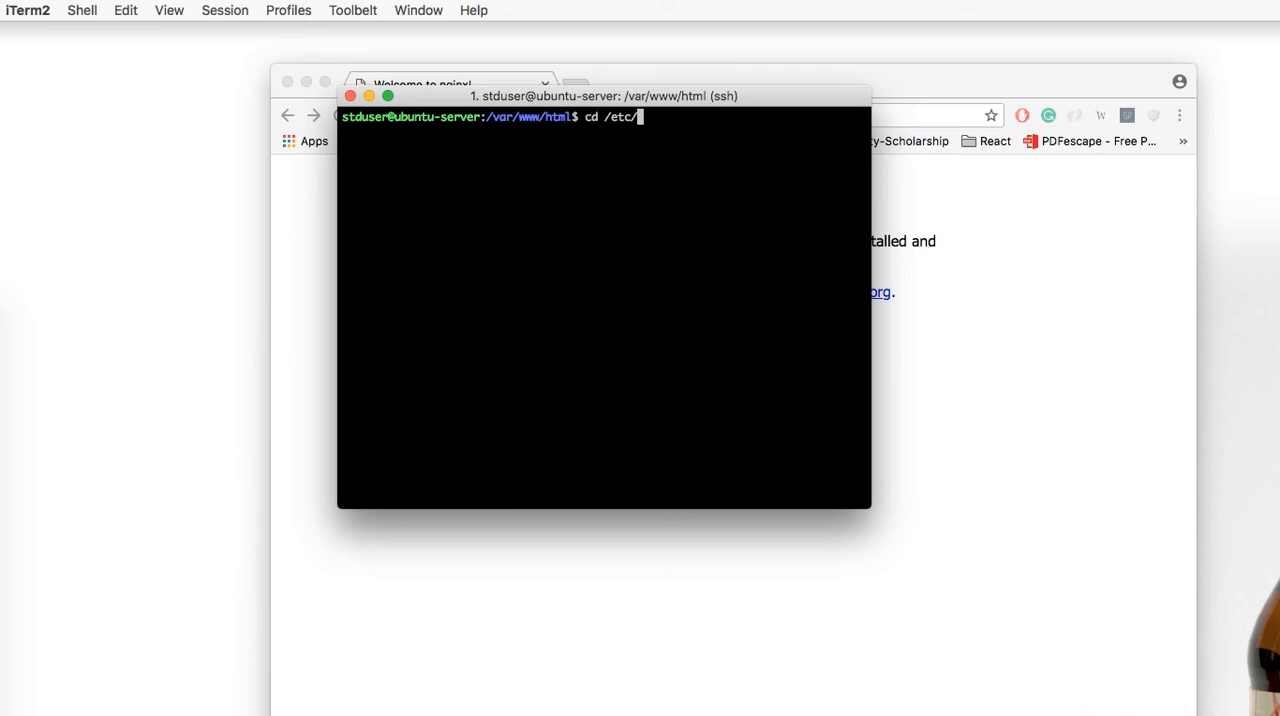
type("nginx/")
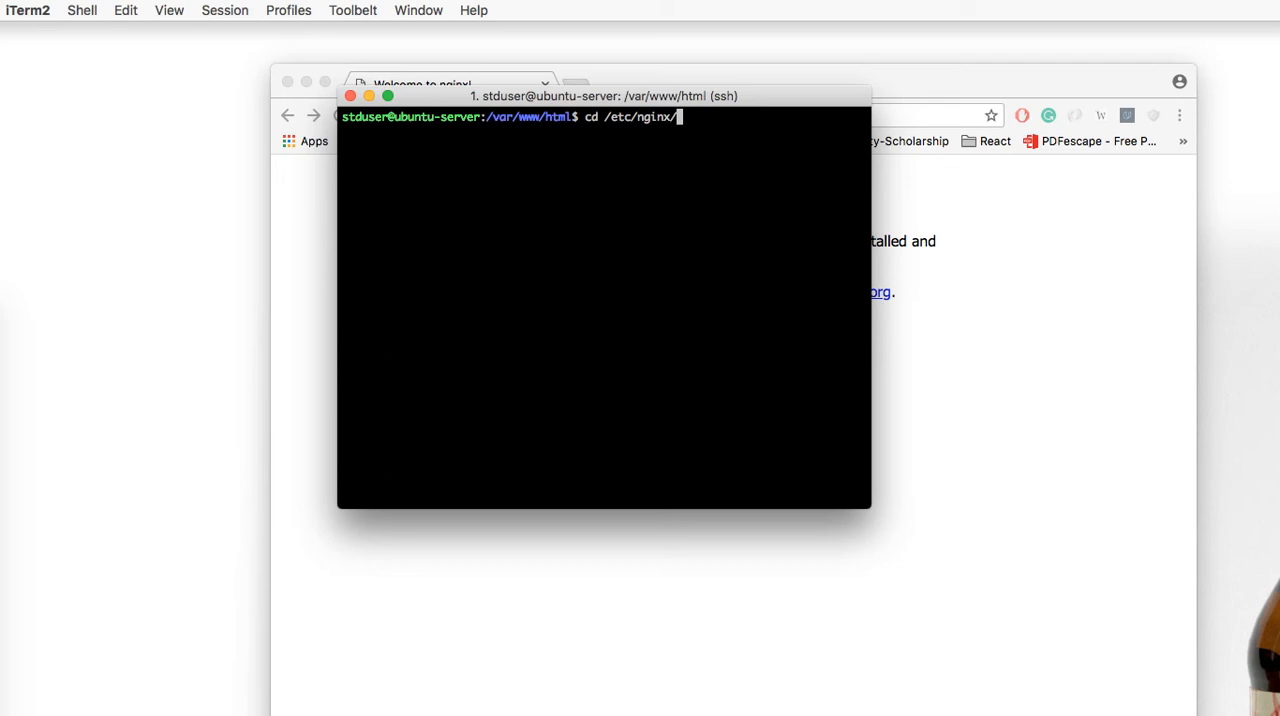
type("sites-available/")
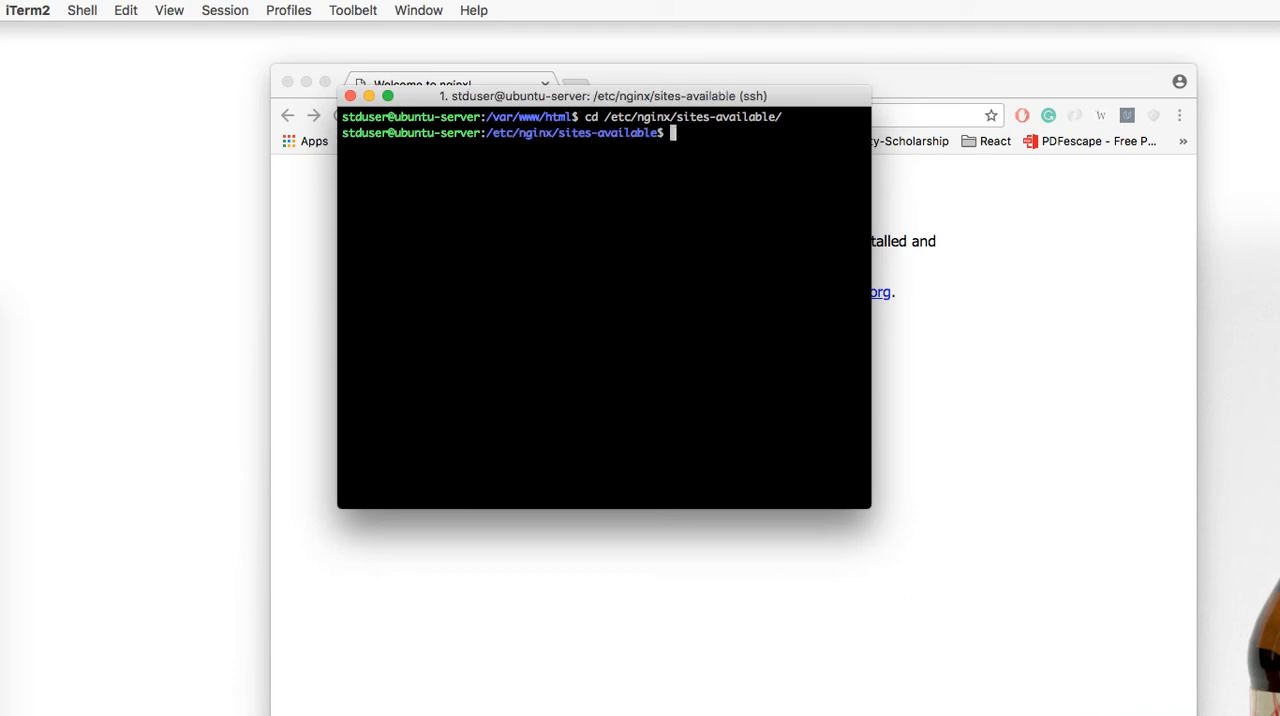
type("ls")
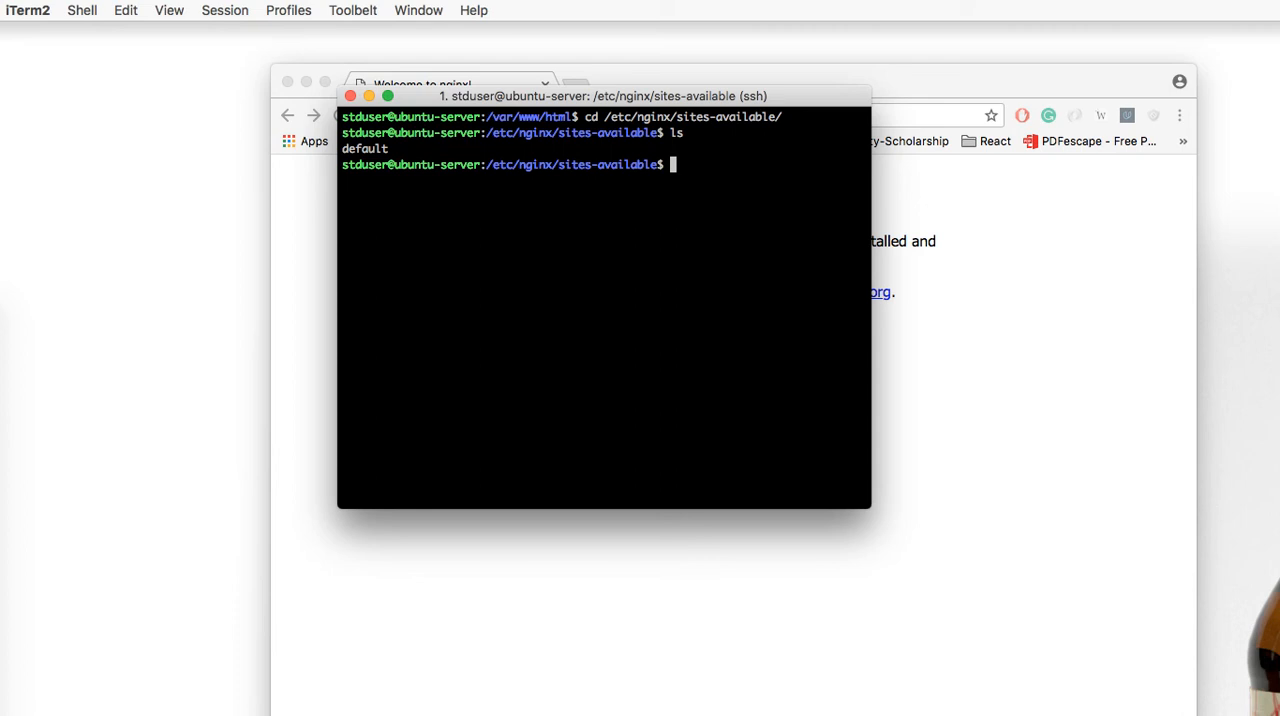
Step: Open the default config with less and scroll past its opening comments to the server block
type("less")
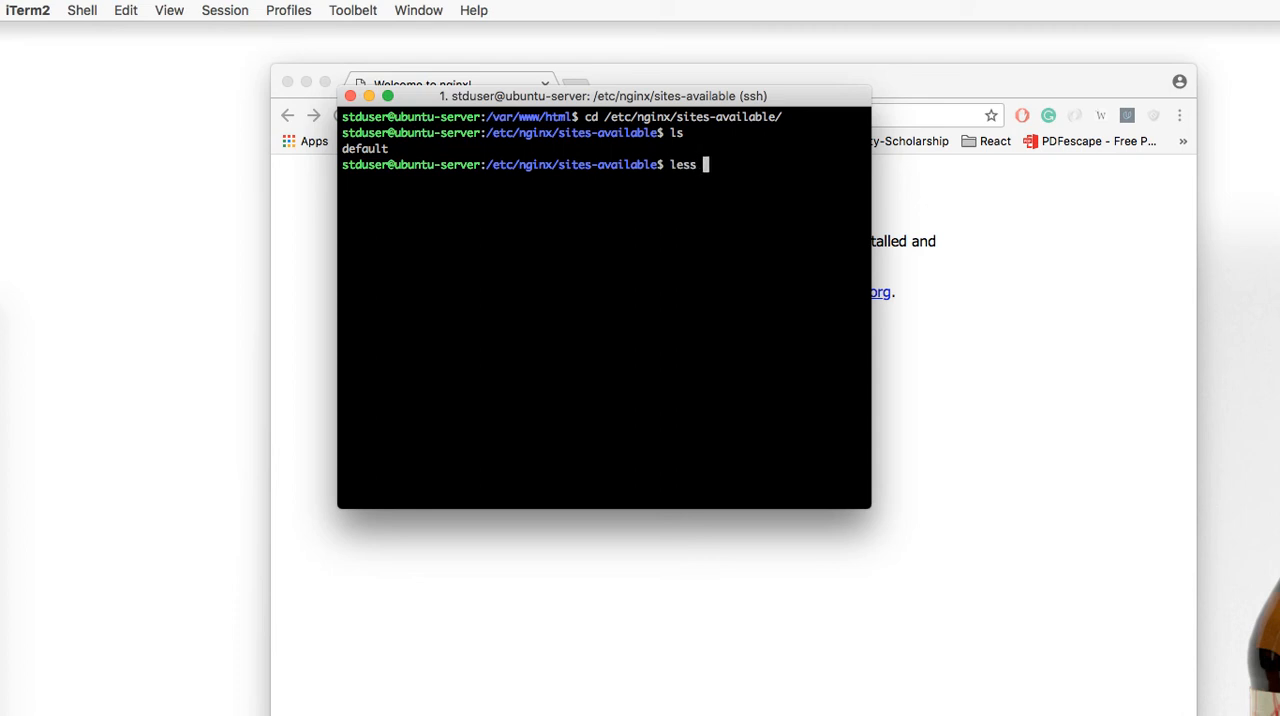
type("de")
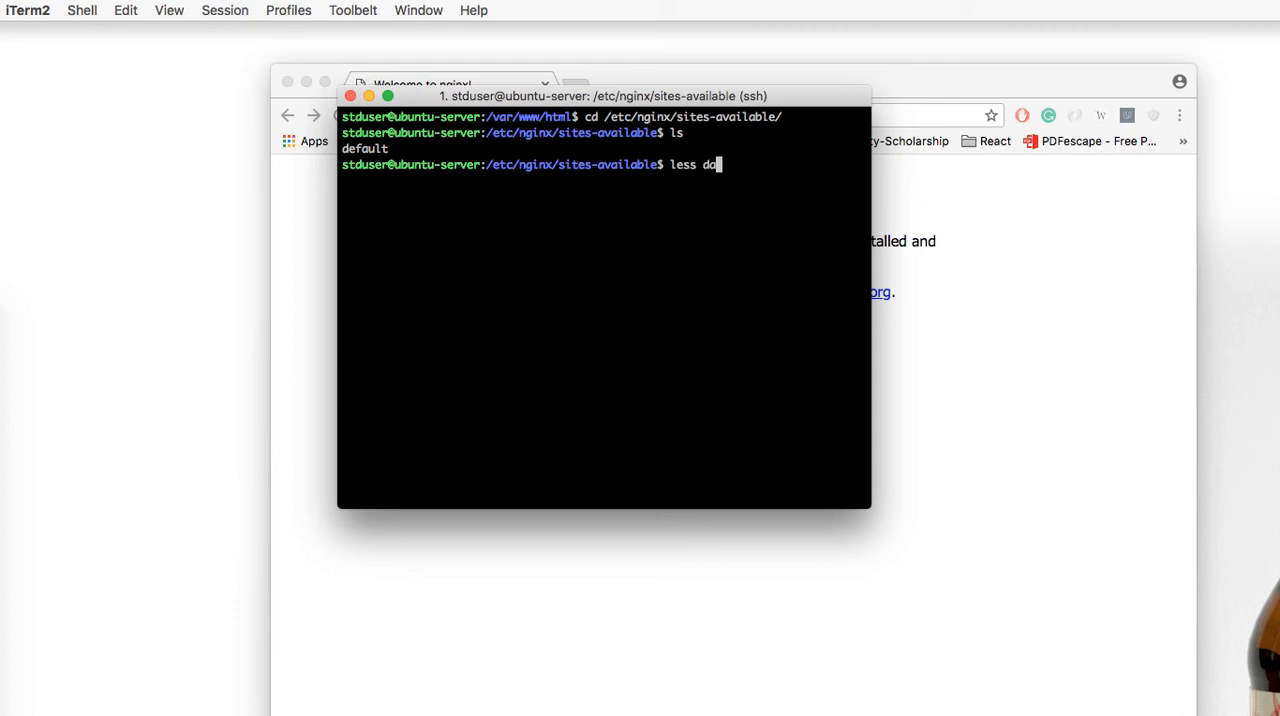
type("e")
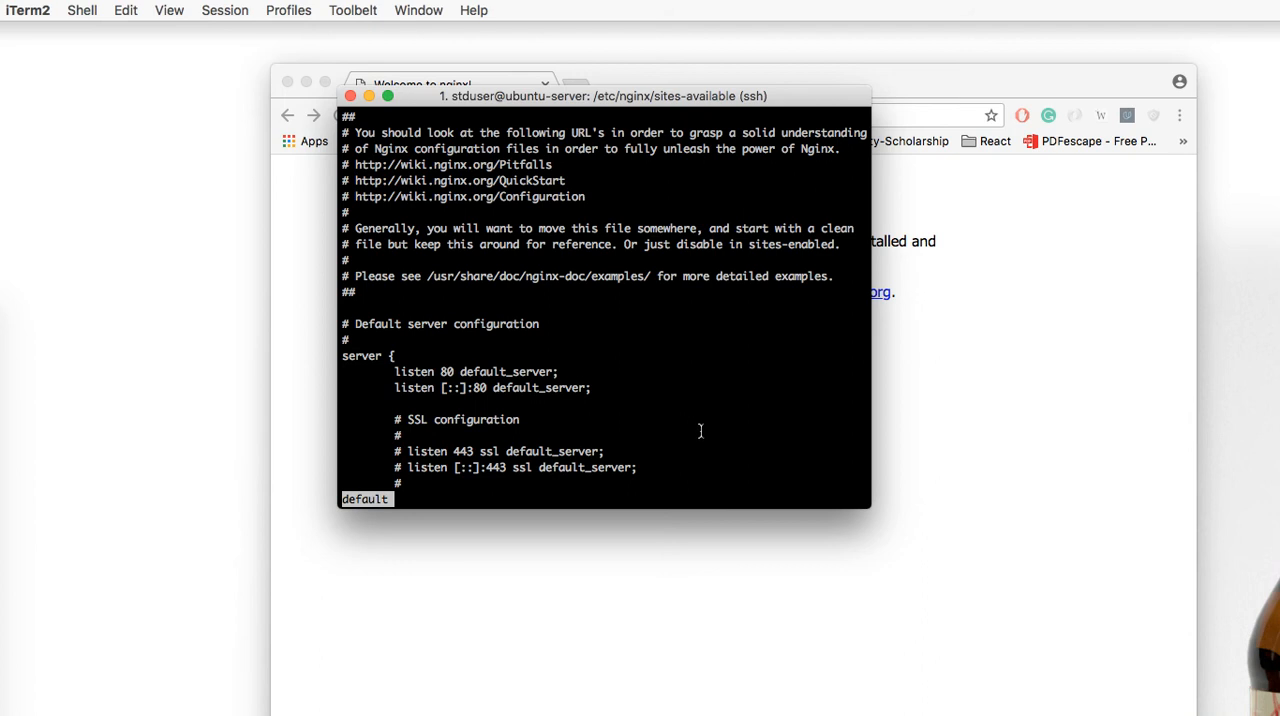
mouse_move(683, 437)
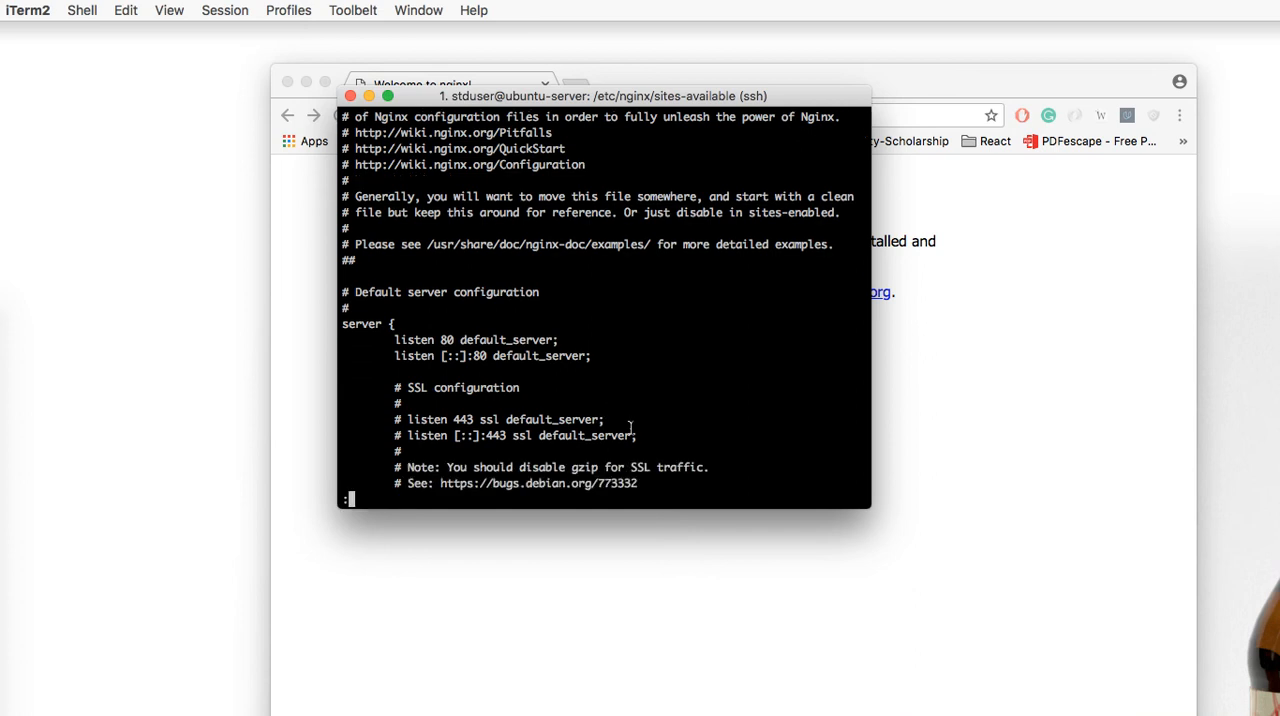
mouse_move(423, 340)
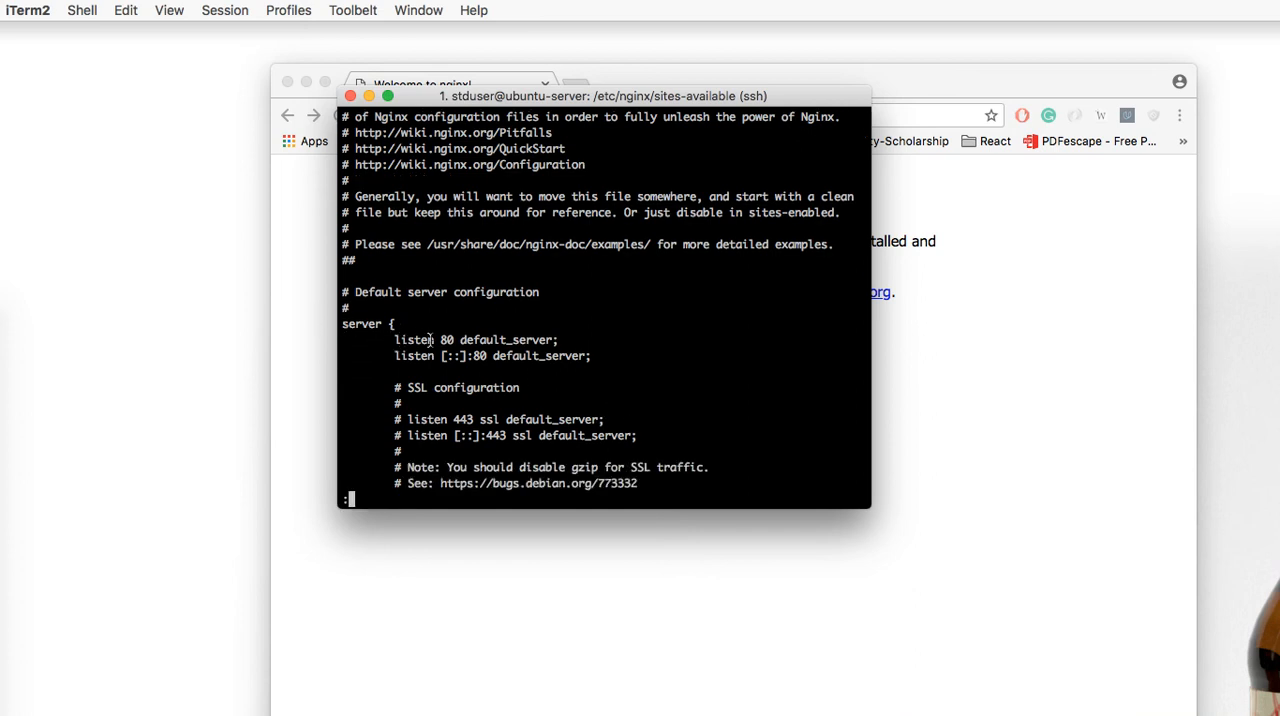
scroll("down", 3)
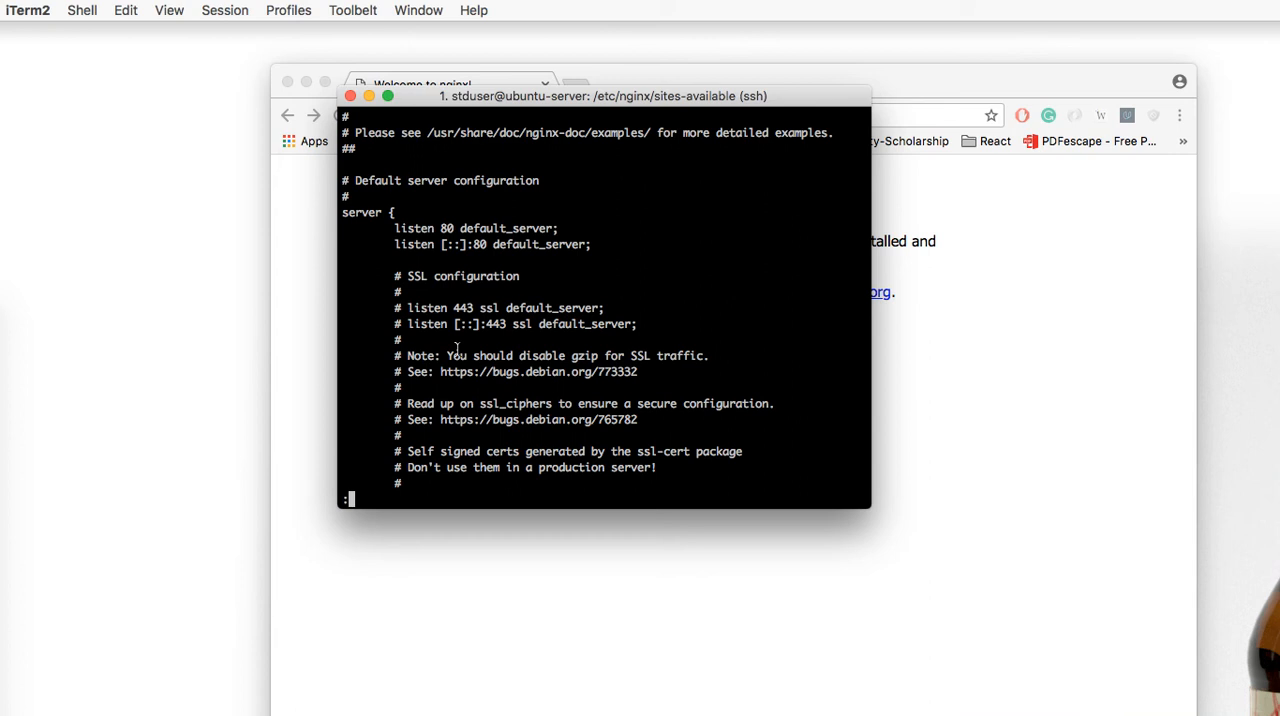
scroll("down", 3)
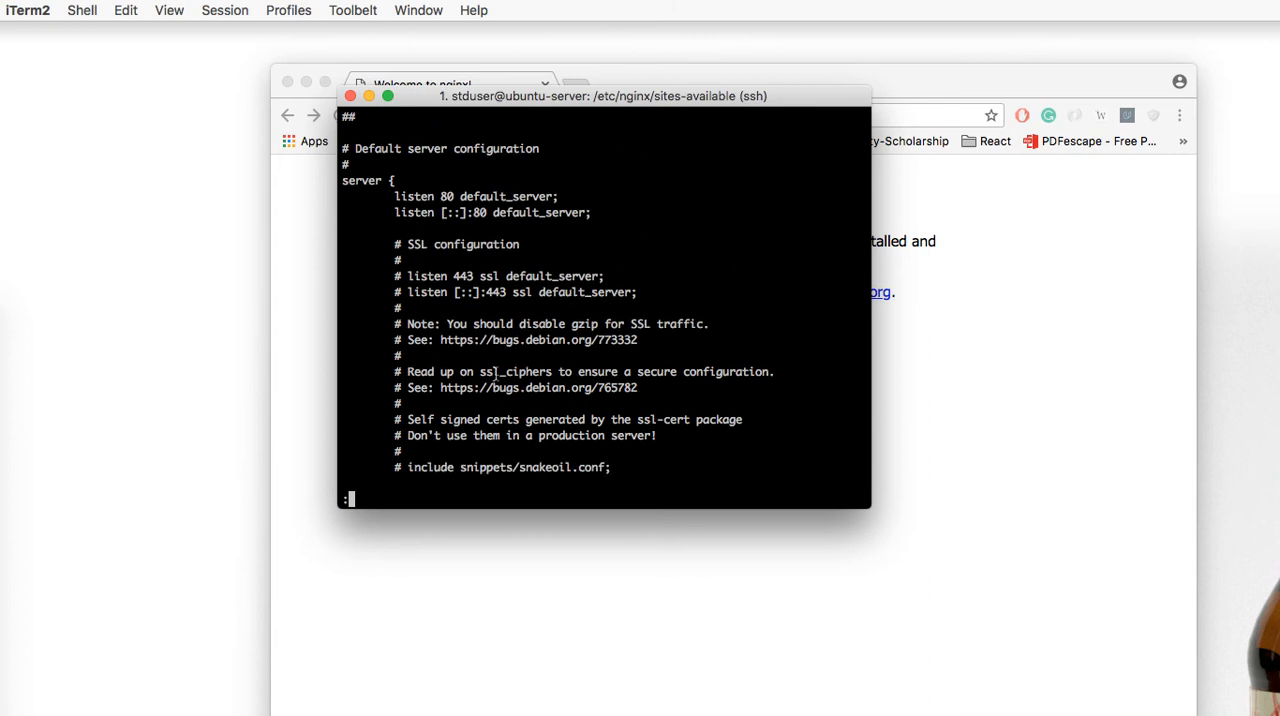
scroll("down", 3)
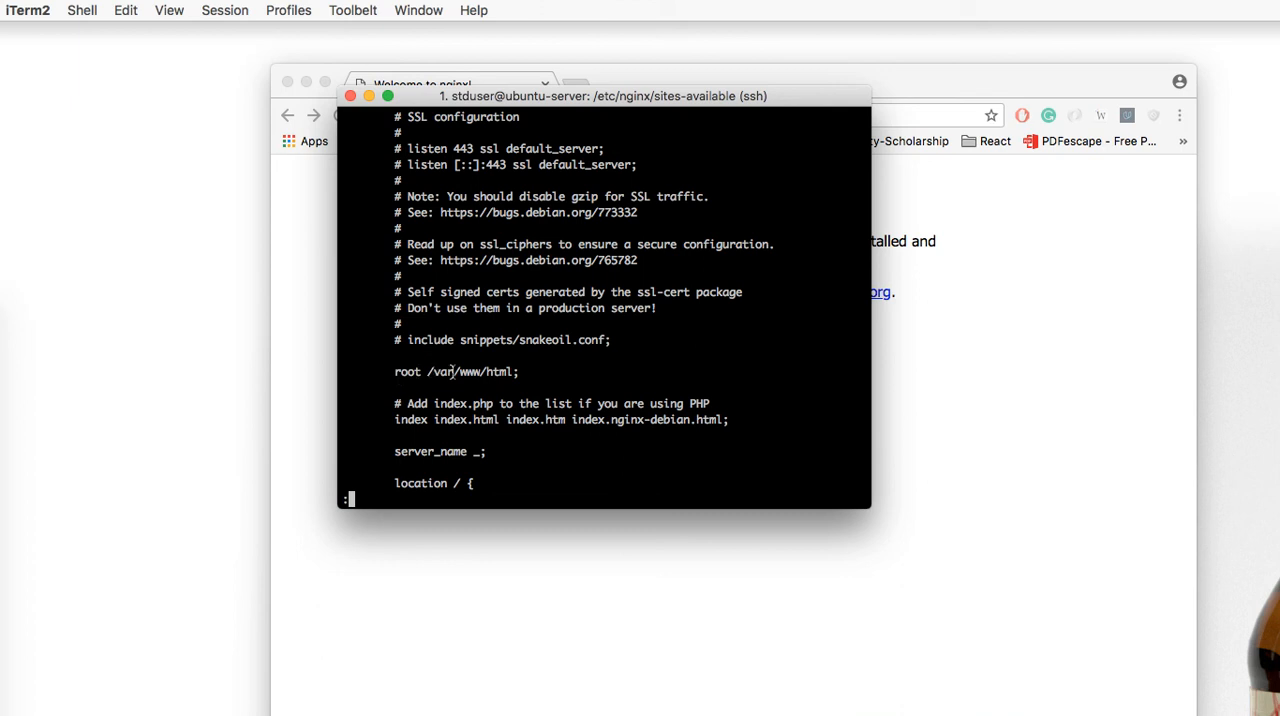
mouse_move(518, 371)
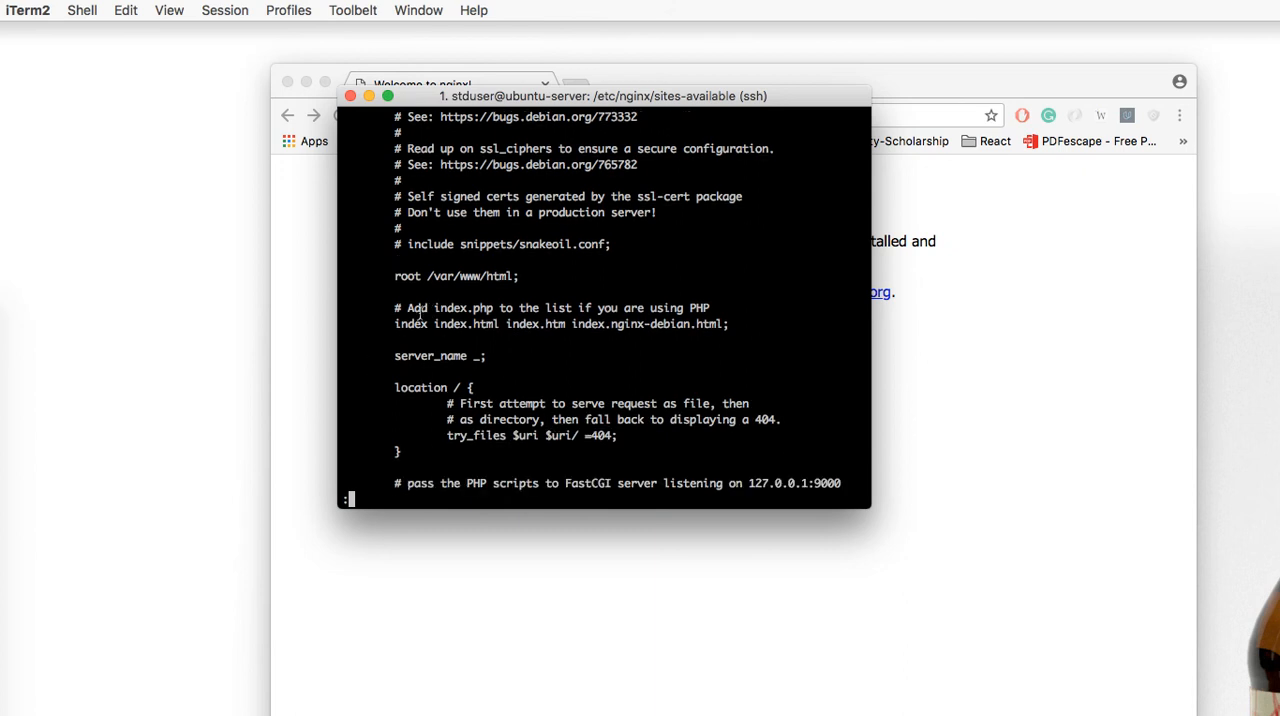
Step: Scroll the pager to the root, index, server_name and location / directives
scroll("down", 3)
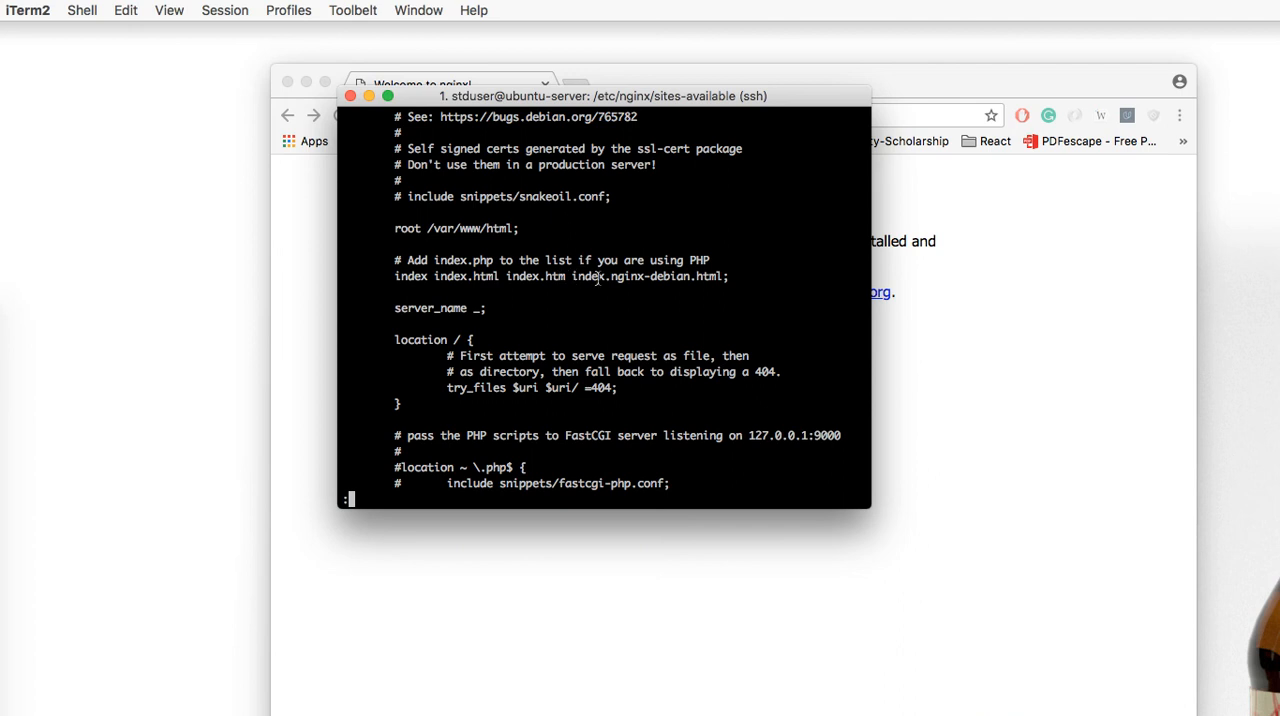
mouse_move(693, 277)
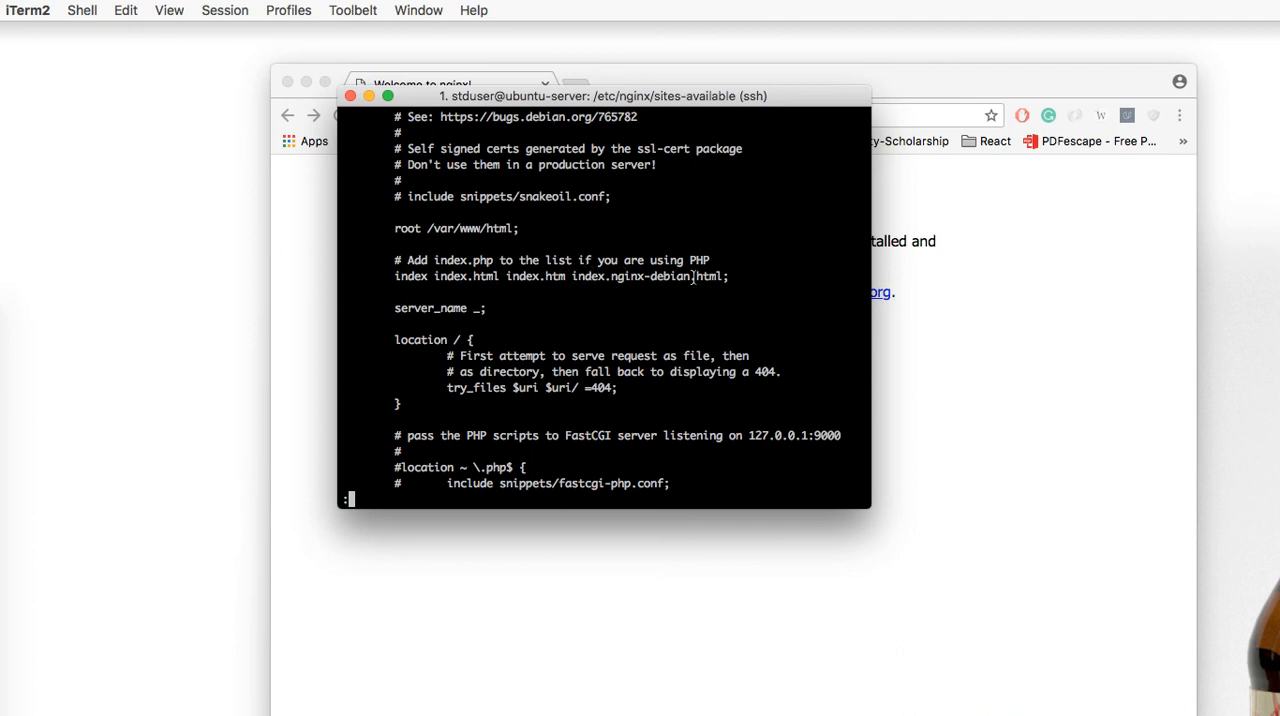
mouse_move(435, 338)
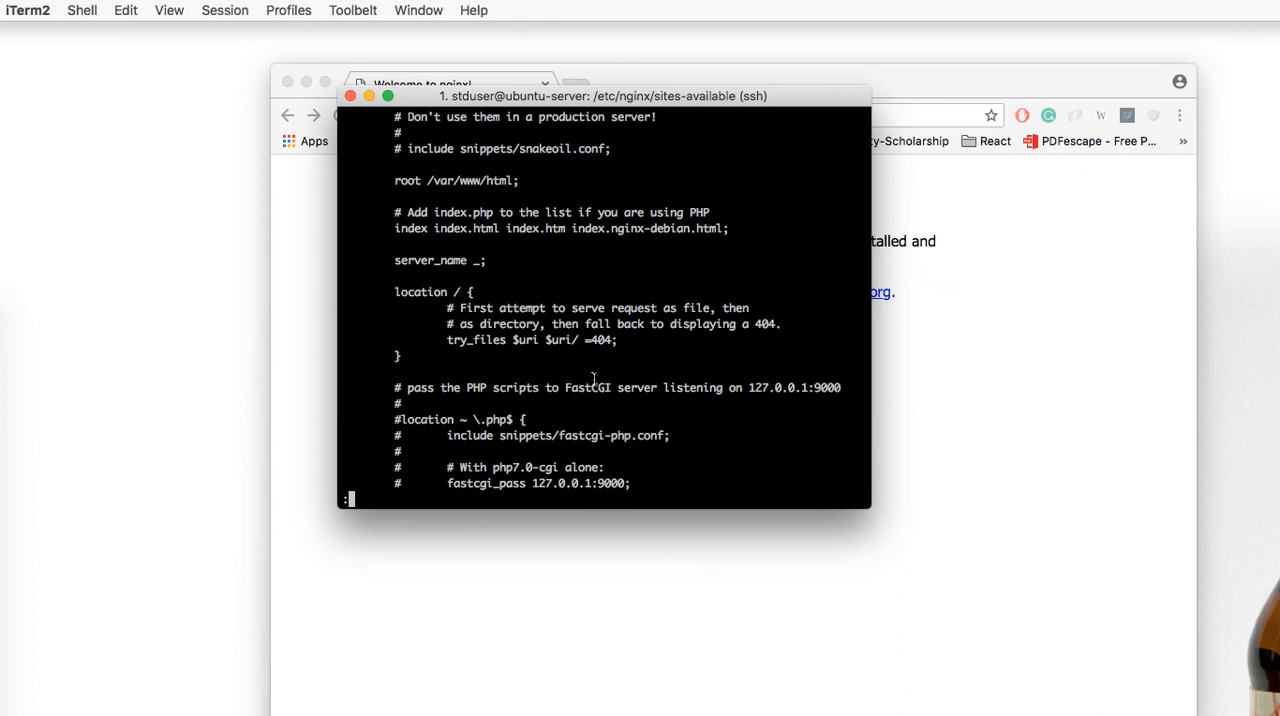
mouse_move(507, 191)
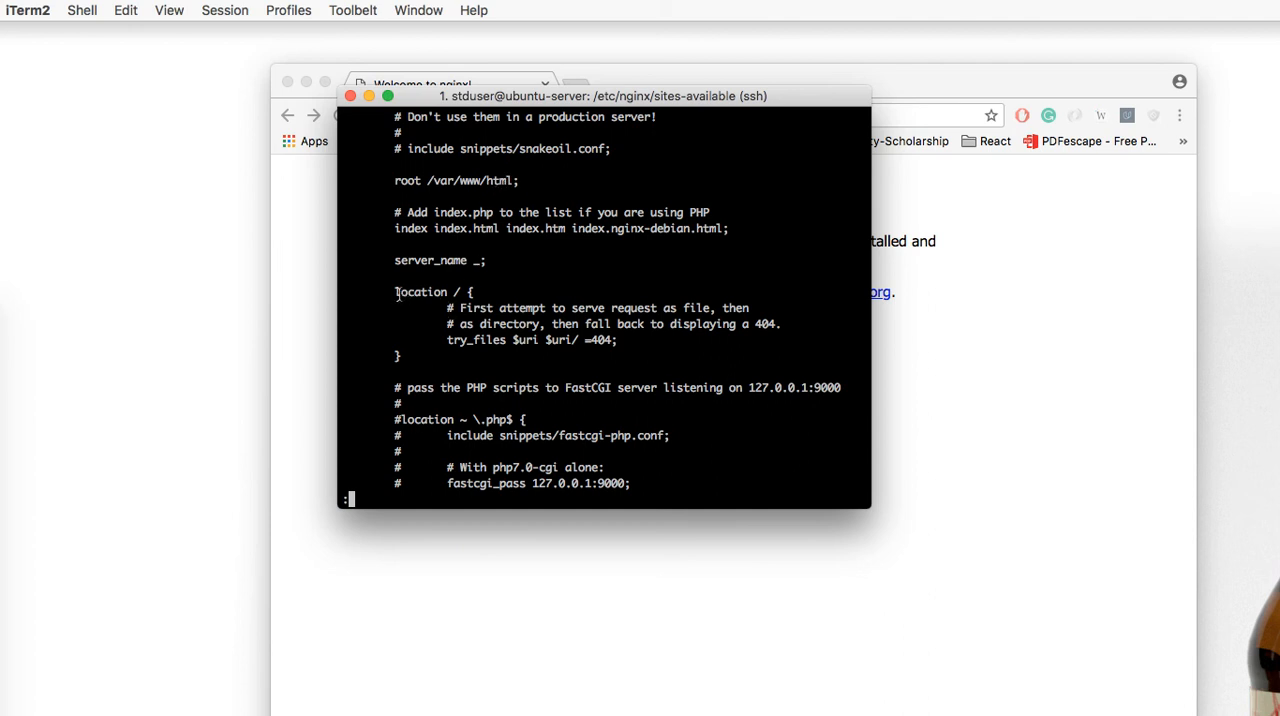
mouse_move(428, 339)
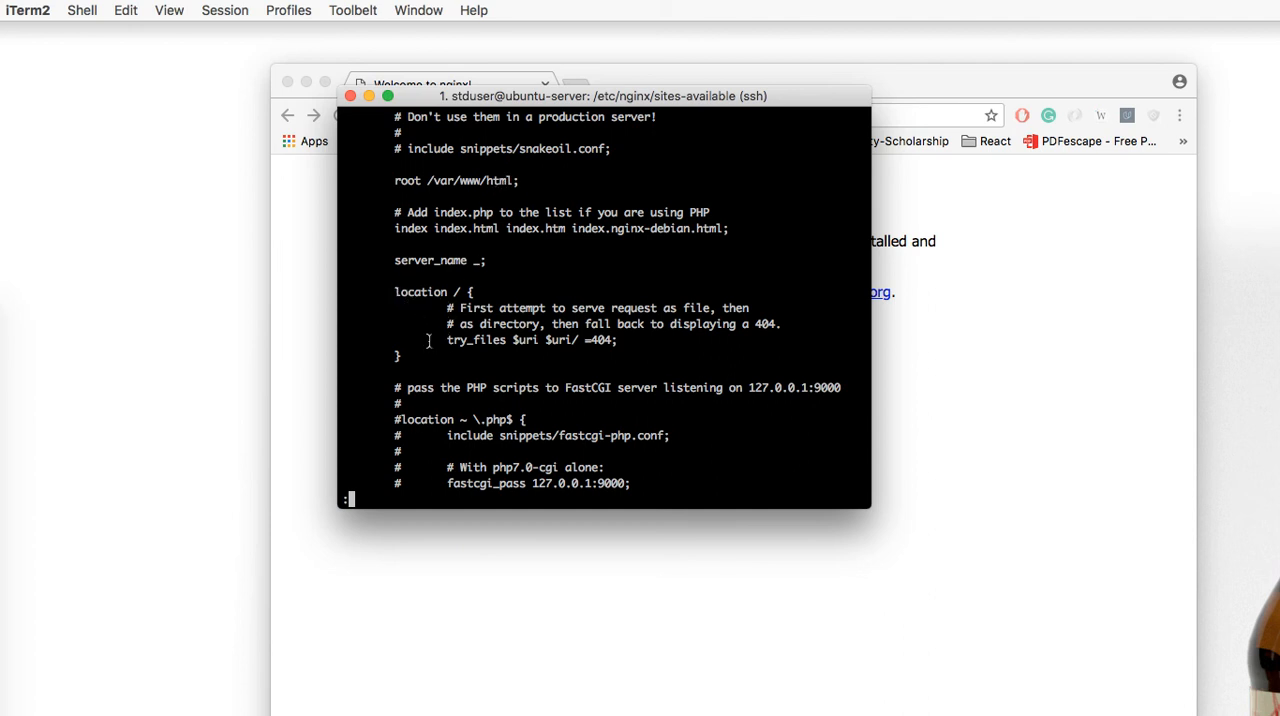
mouse_move(673, 346)
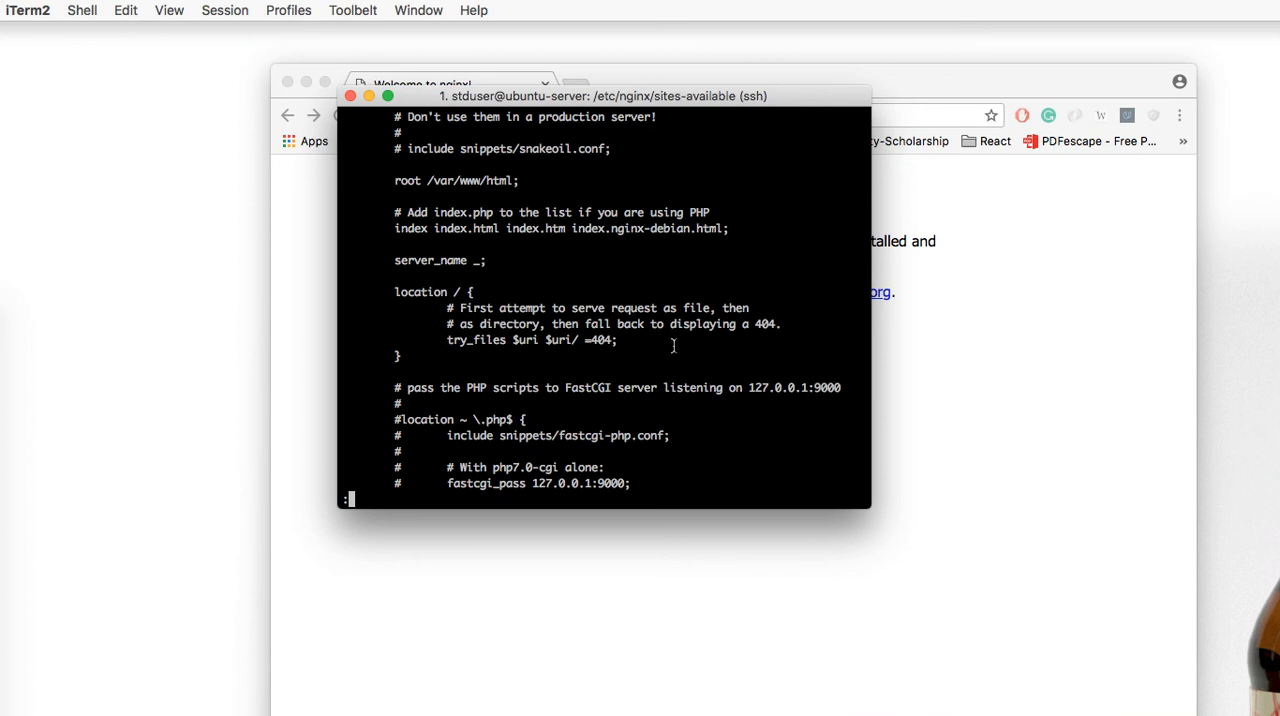
mouse_move(639, 355)
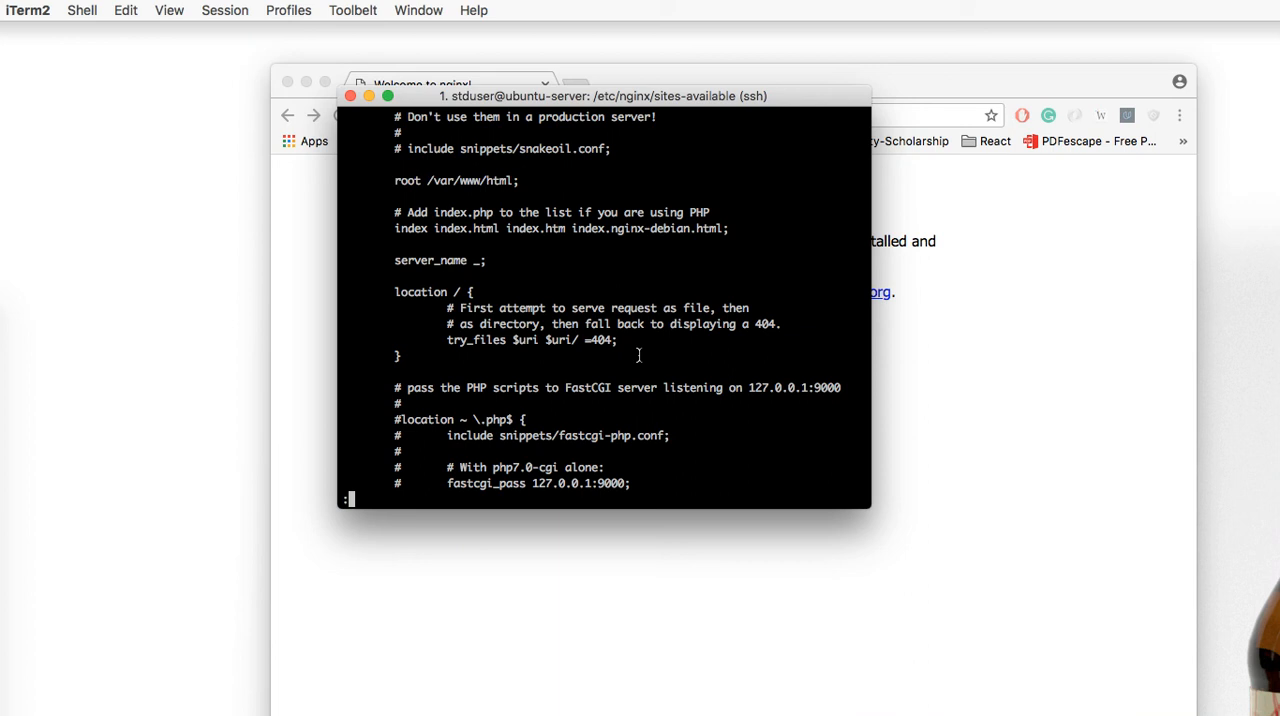
Step: Scroll past the commented example.com host to the file's end and quit less with q
scroll("down", 3)
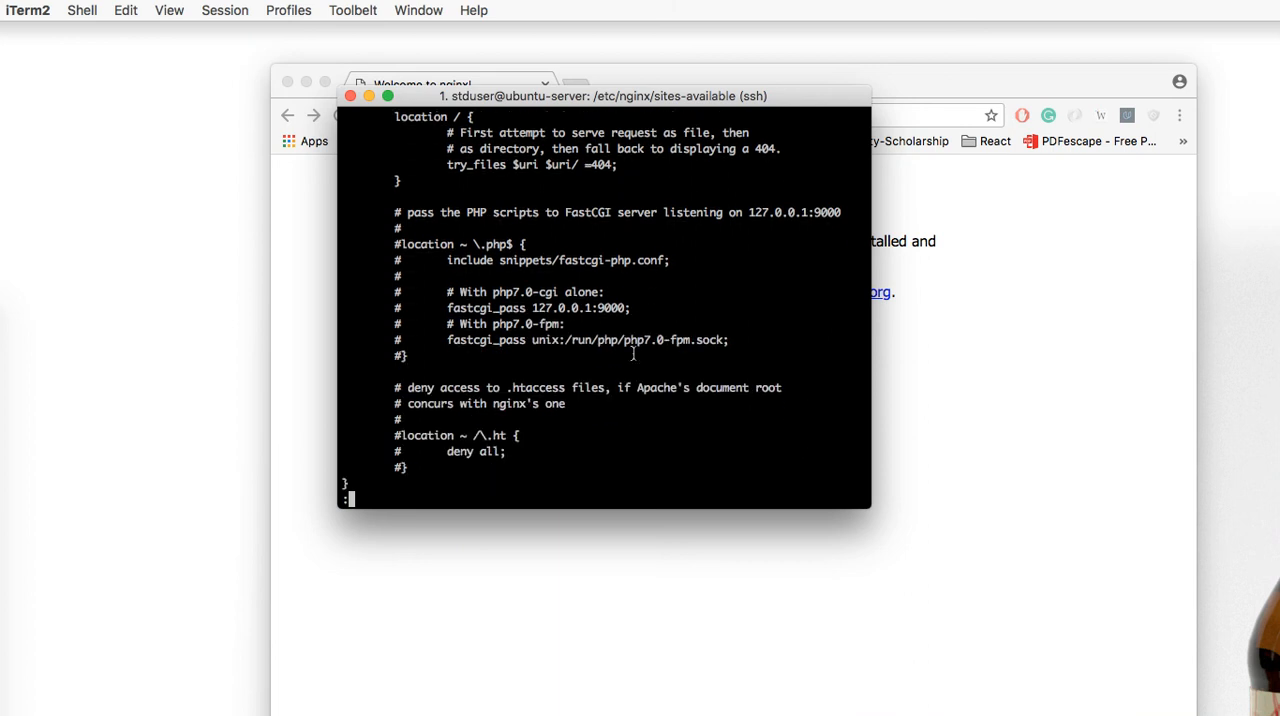
scroll("down", 3)
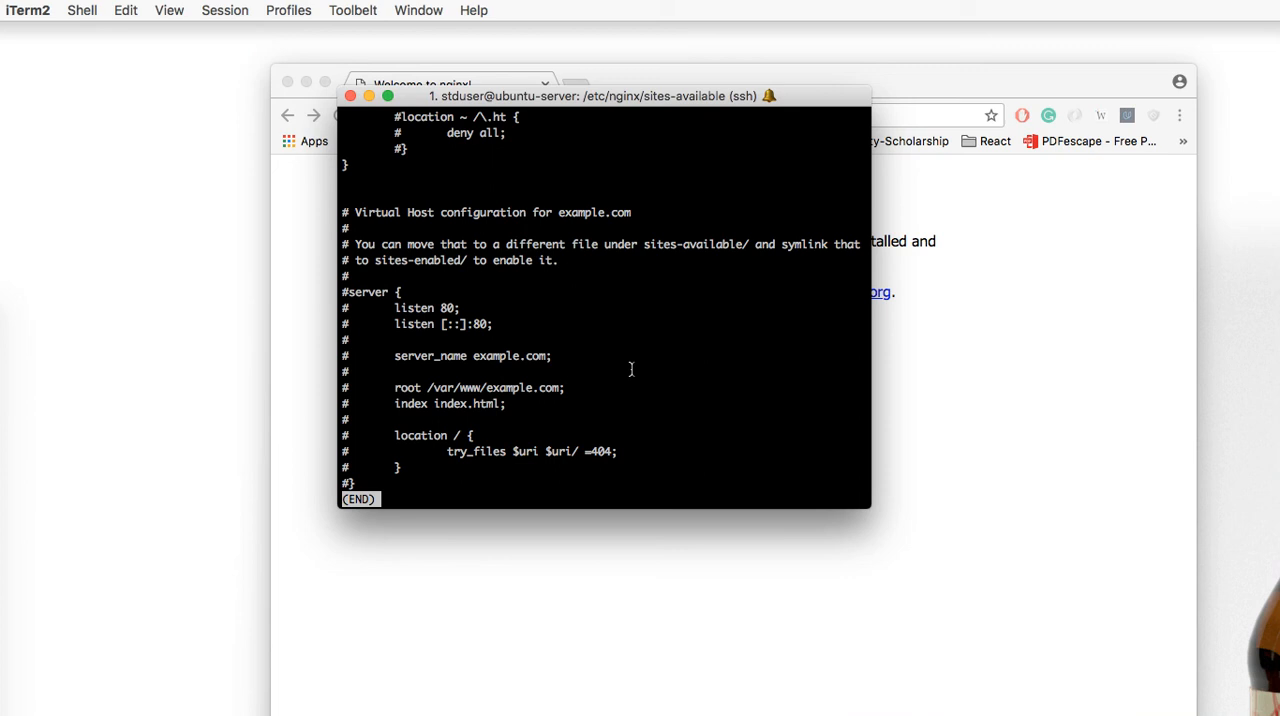
mouse_move(432, 705)
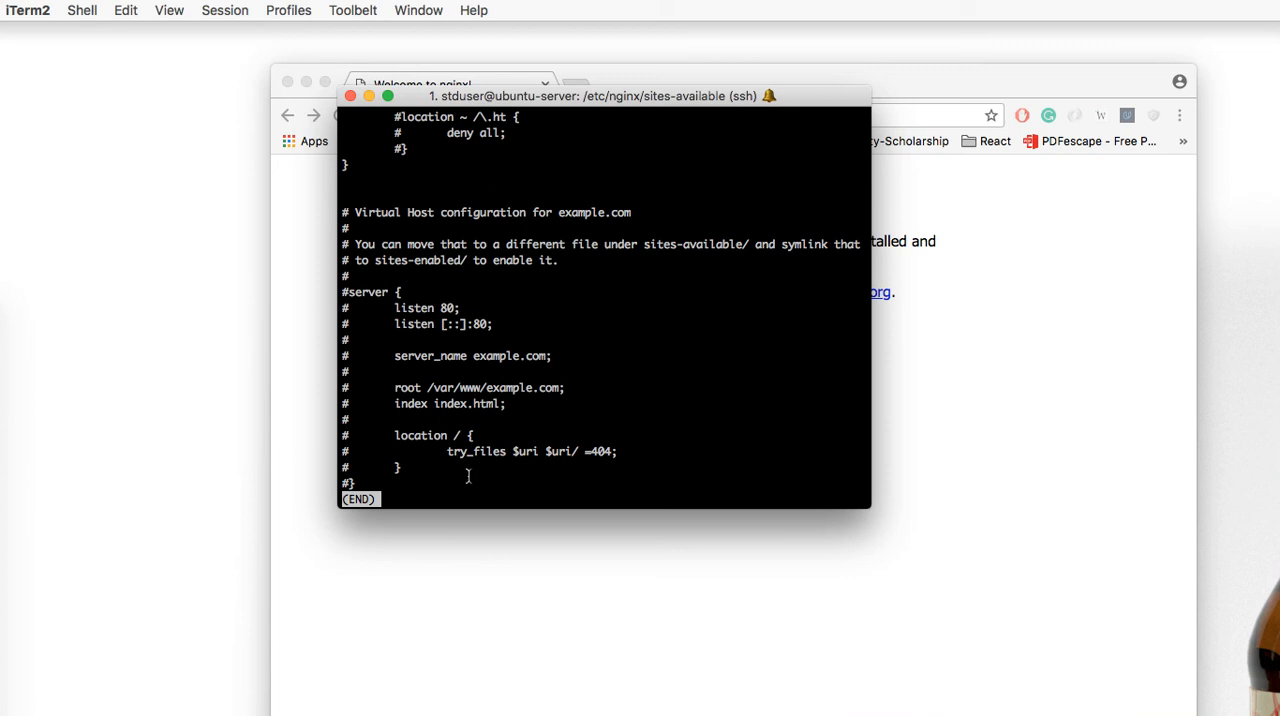
key("q")
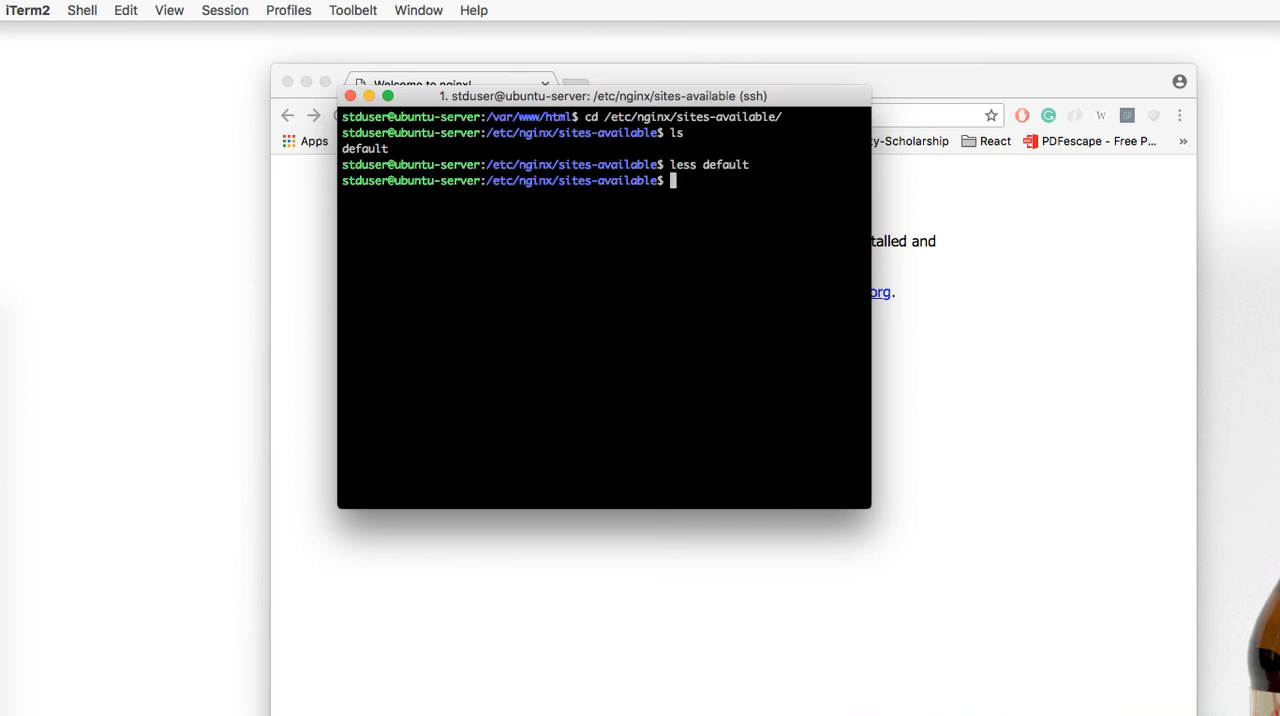